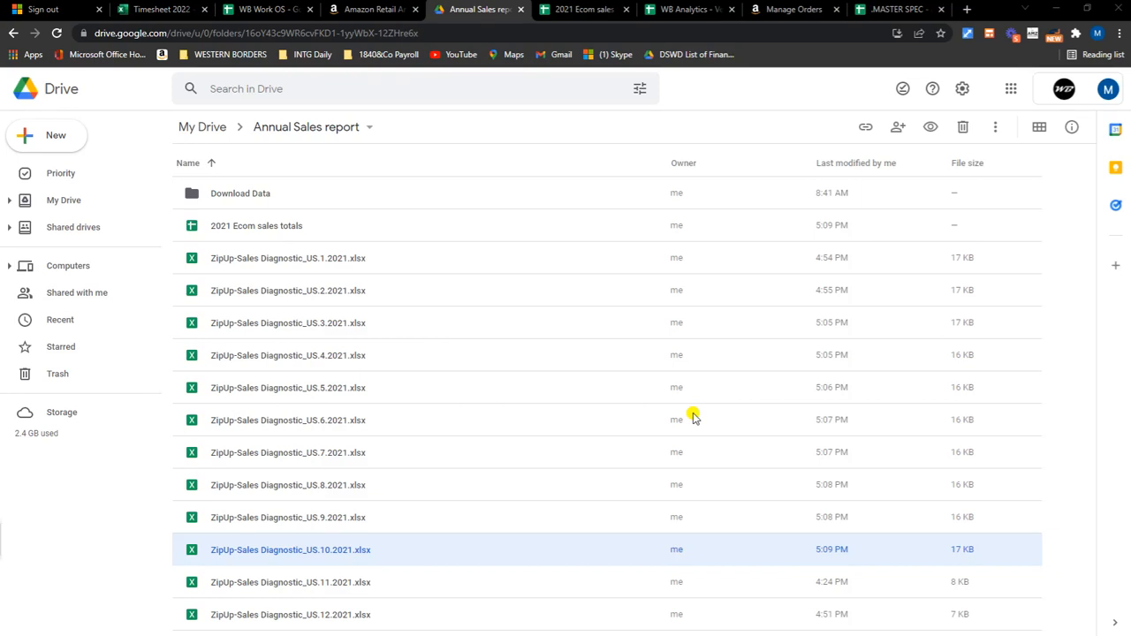
pyautogui.moveTo(506, 431)
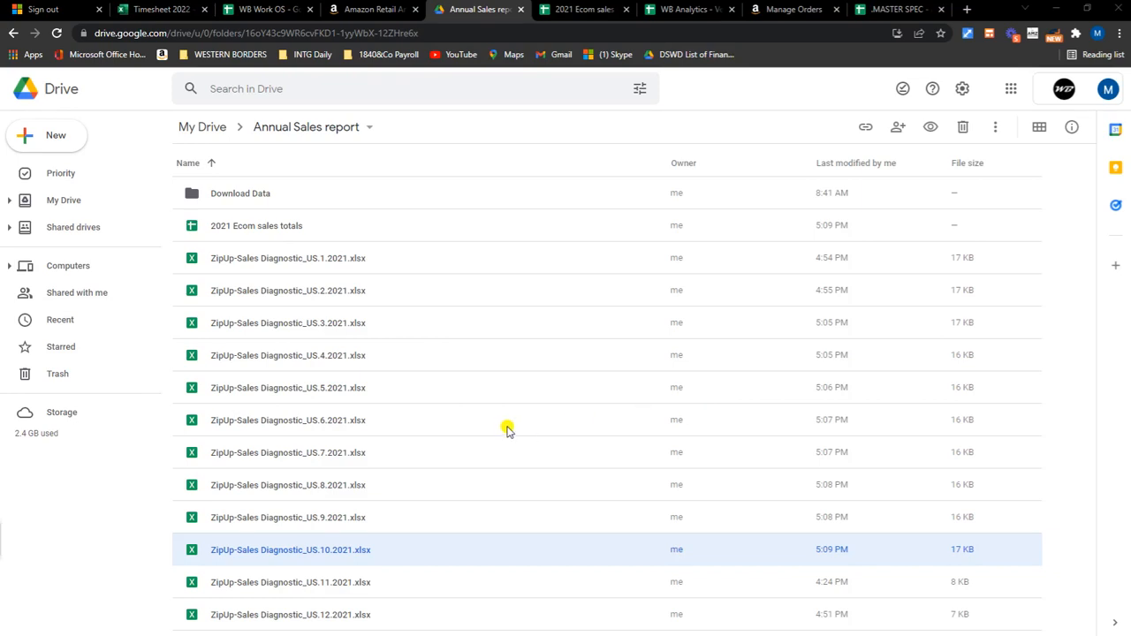
pyautogui.moveTo(407, 393)
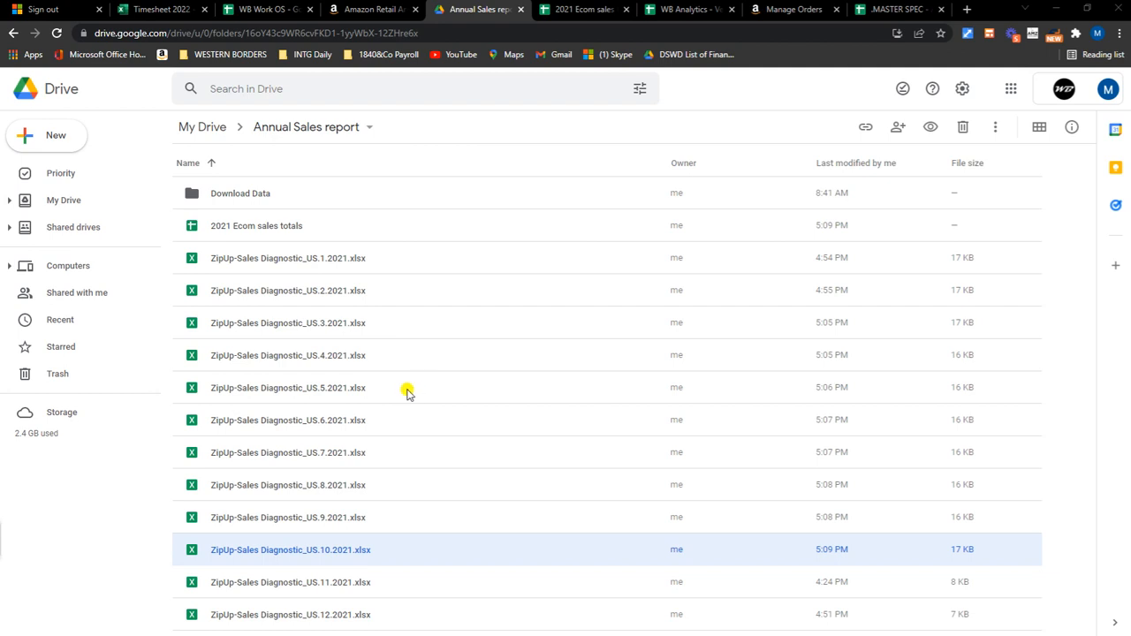
pyautogui.moveTo(396, 522)
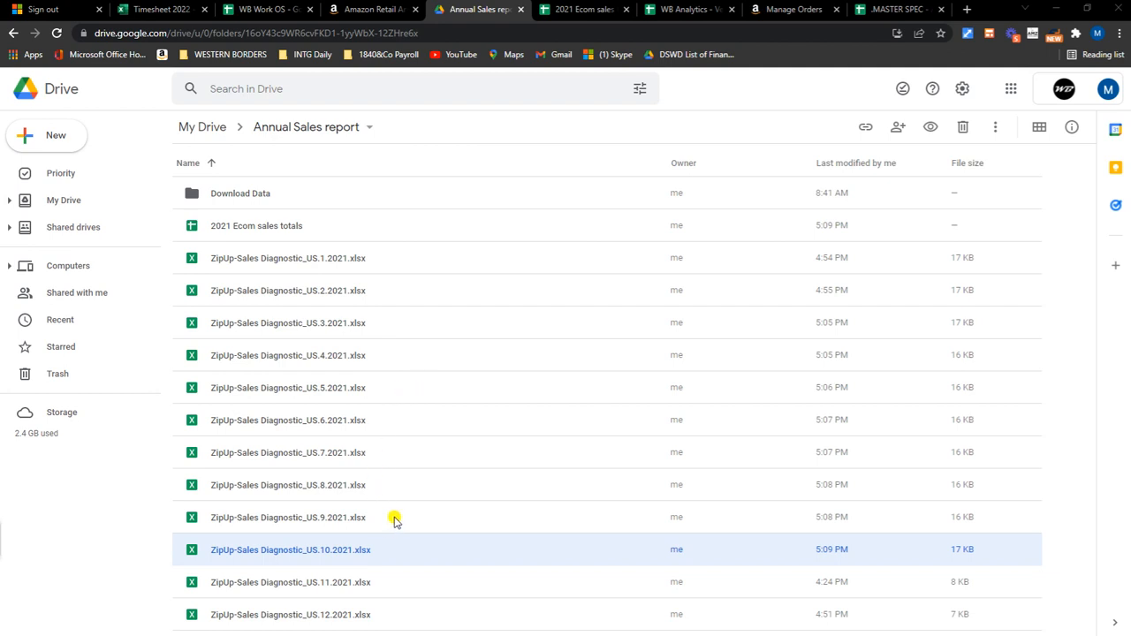
pyautogui.moveTo(396, 515)
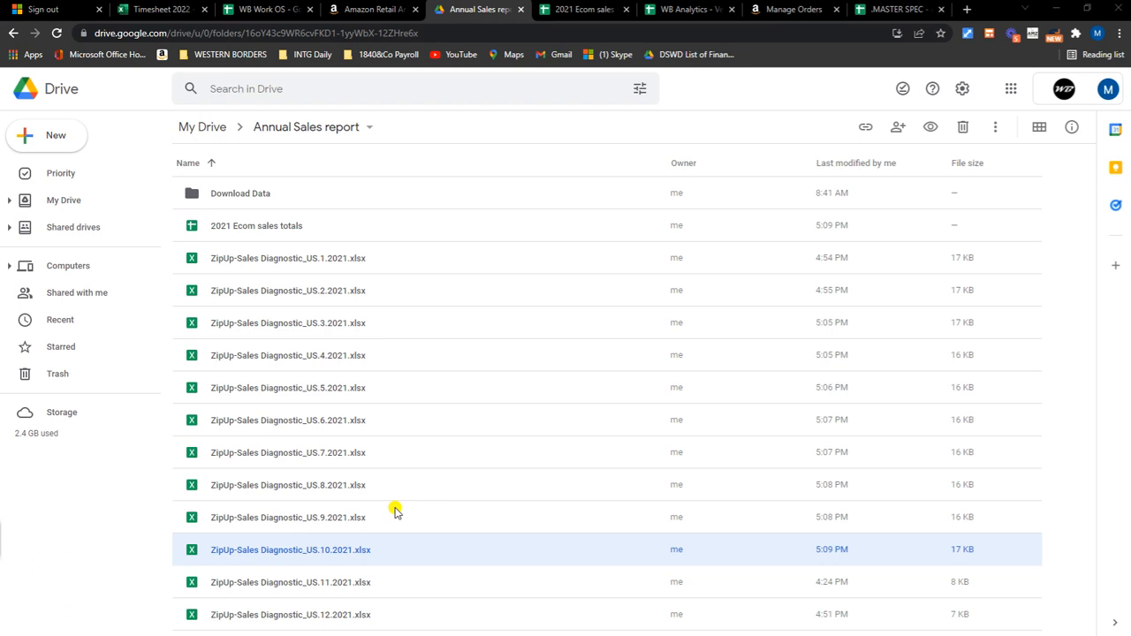
pyautogui.moveTo(176, 325)
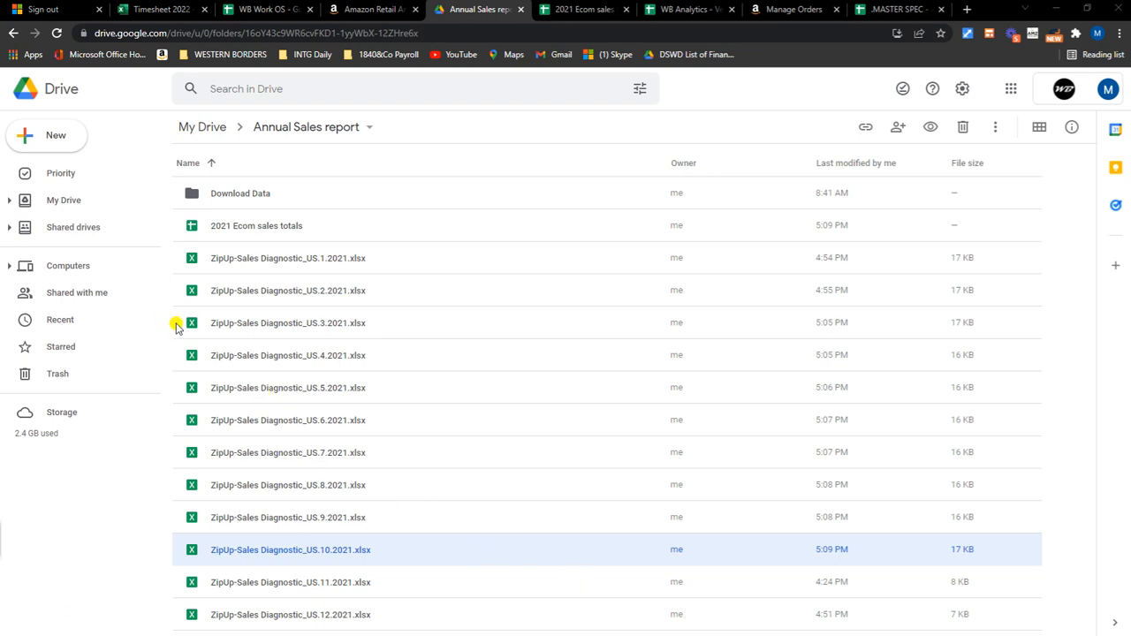
pyautogui.moveTo(512, 131)
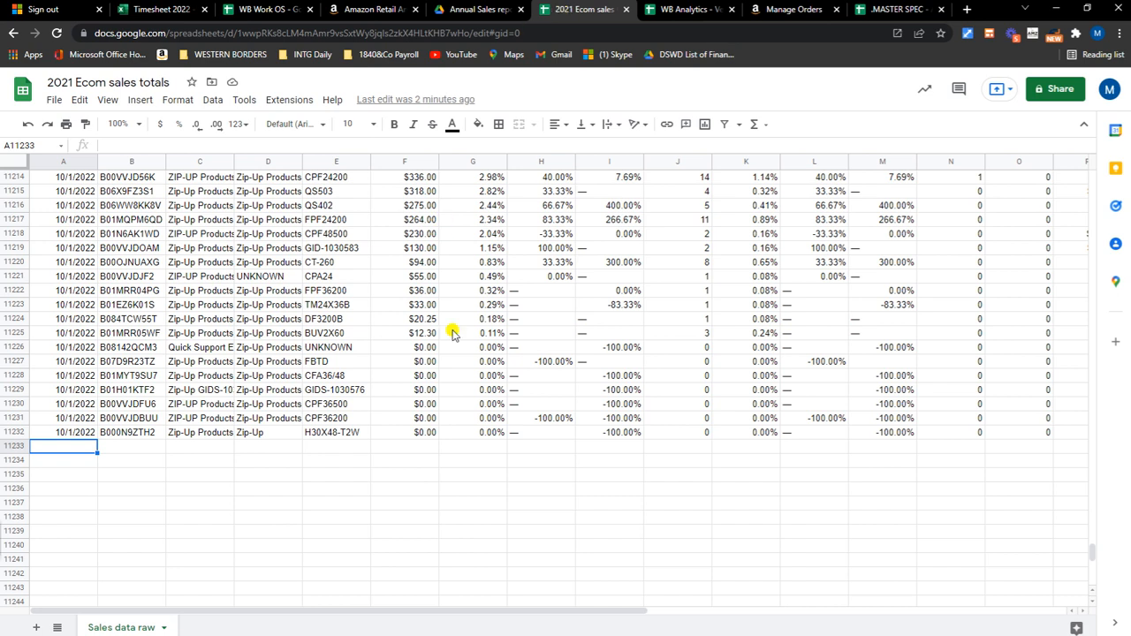
pyautogui.moveTo(548, 445)
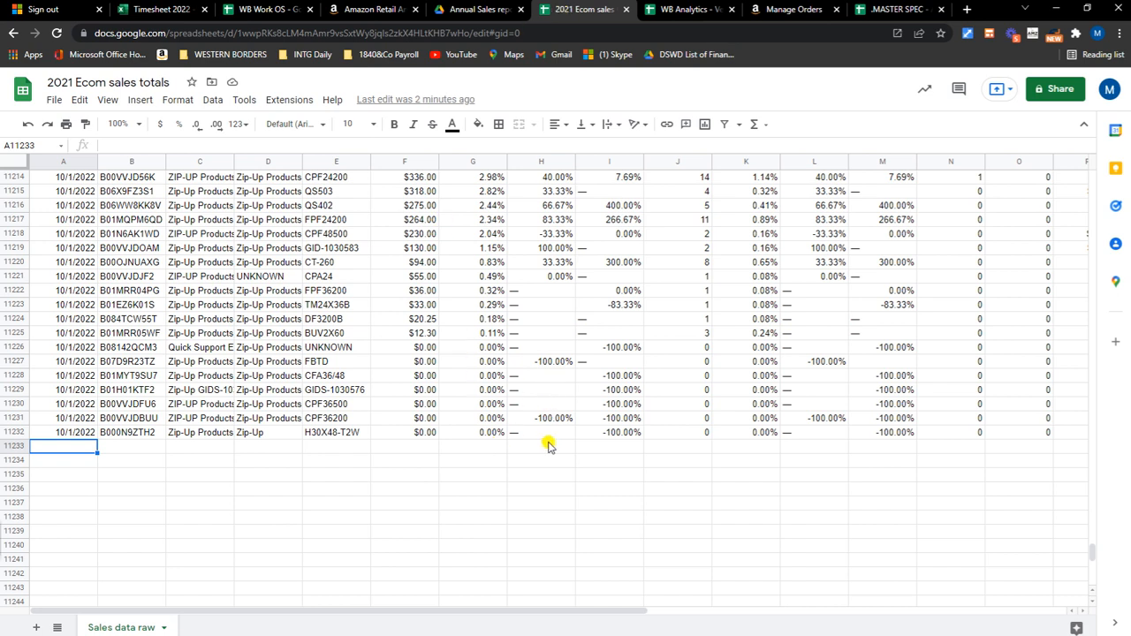
# Step: Confirm the Sales data raw sheet ends at row 11232, then return to the Annual Sales report folder
pyautogui.scroll(-3)
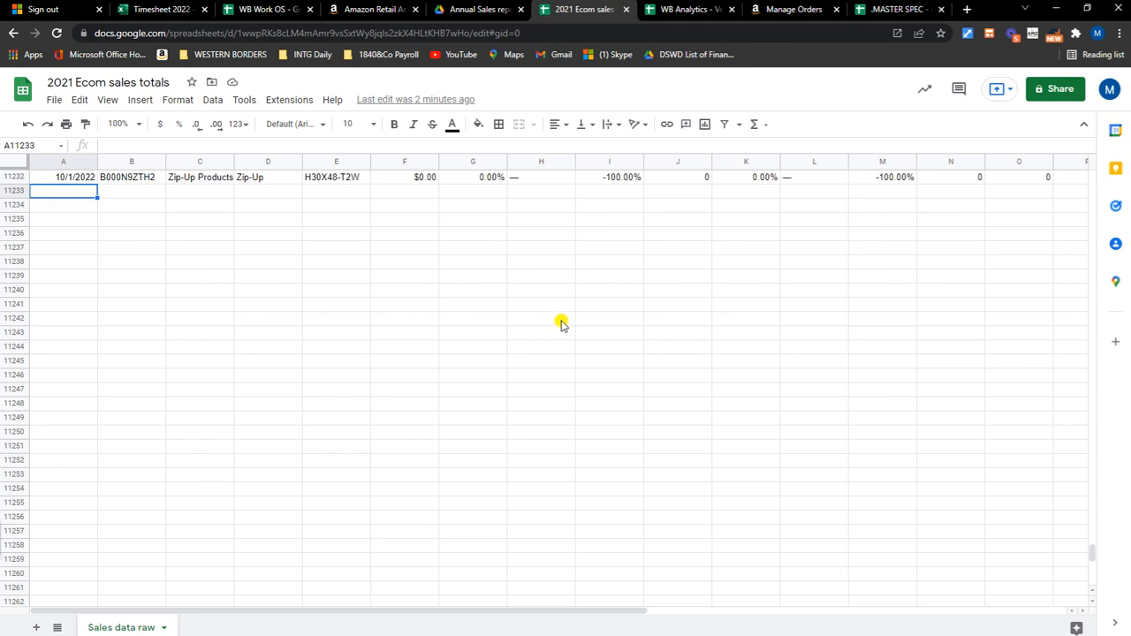
pyautogui.click(477, 11)
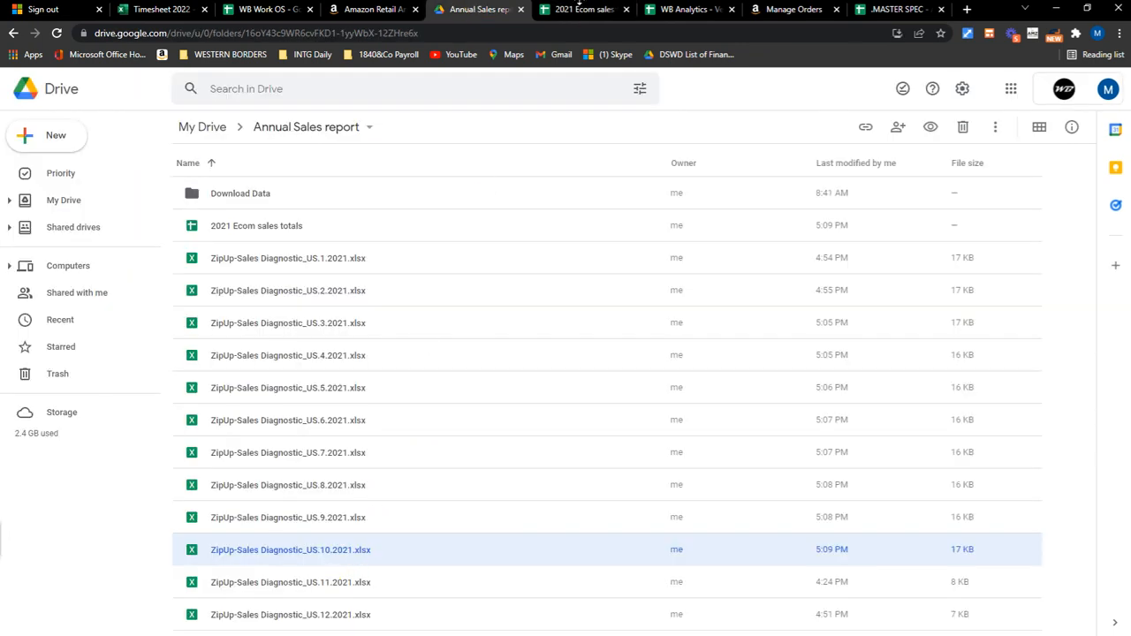
pyautogui.click(580, 9)
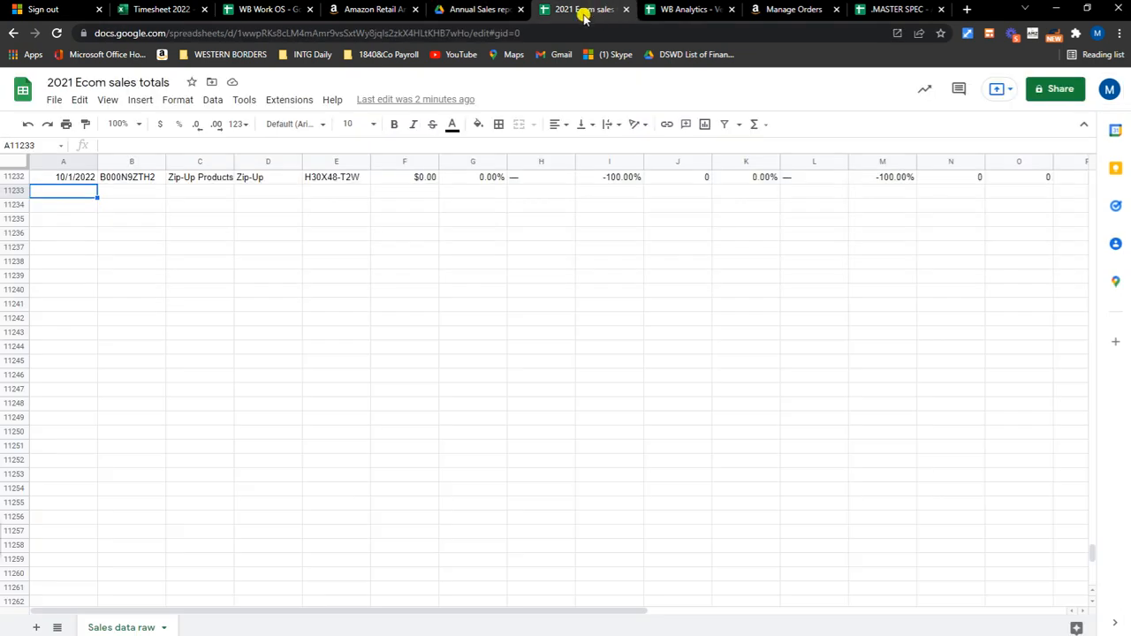
pyautogui.click(477, 9)
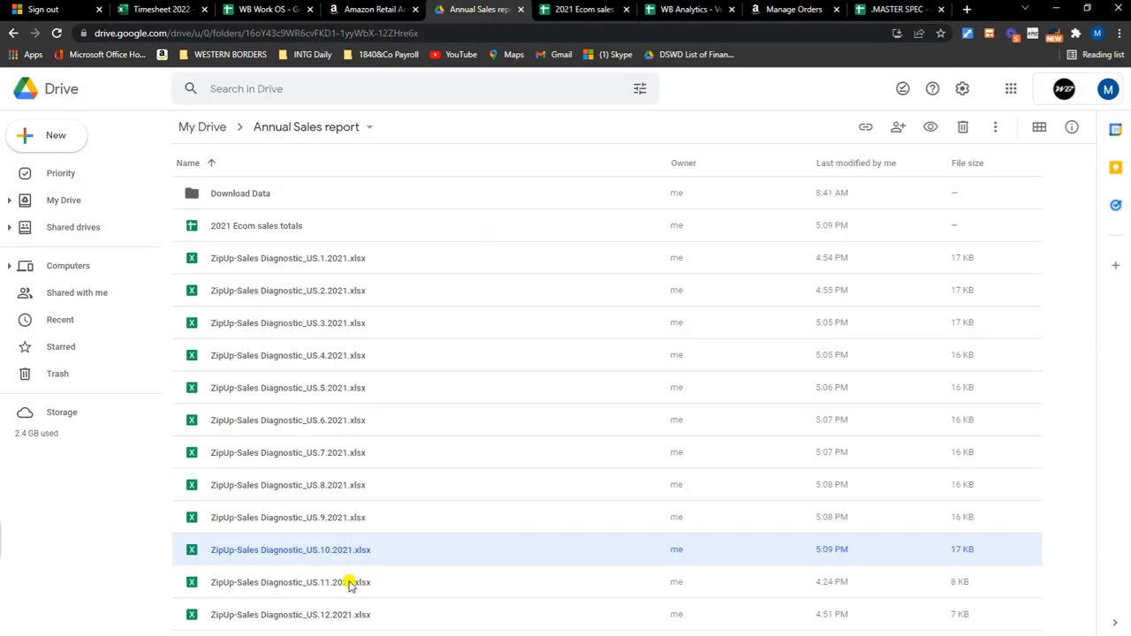
# Step: Load ZipUp-Sales Diagnostic_US.11.2021 and go to its Detail View sheet
pyautogui.doubleClick(290, 582)
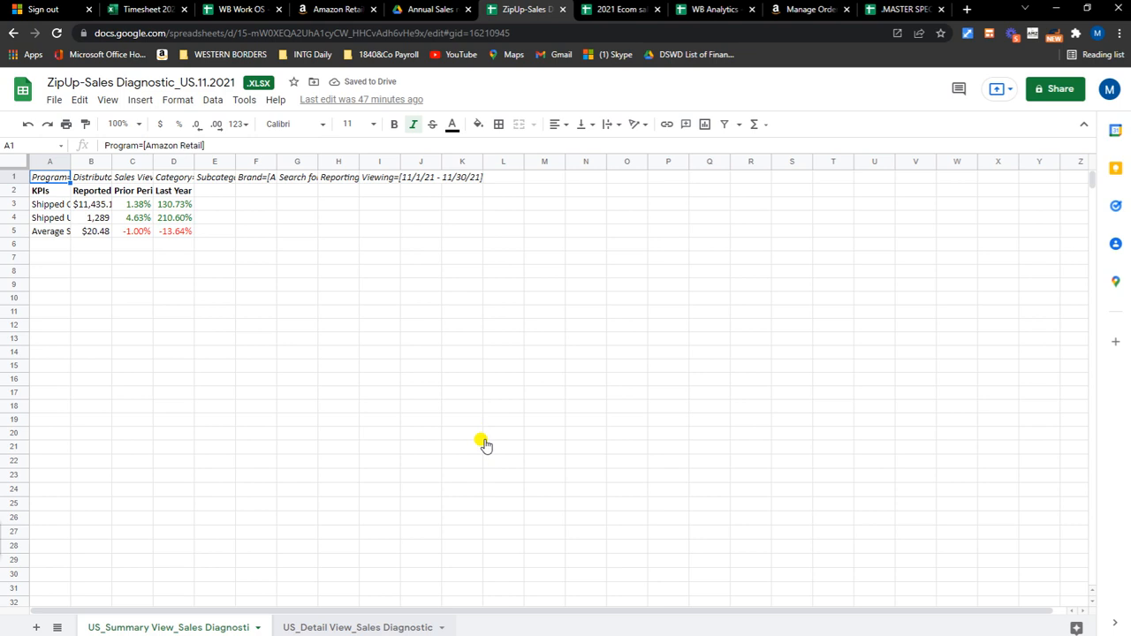
pyautogui.click(357, 627)
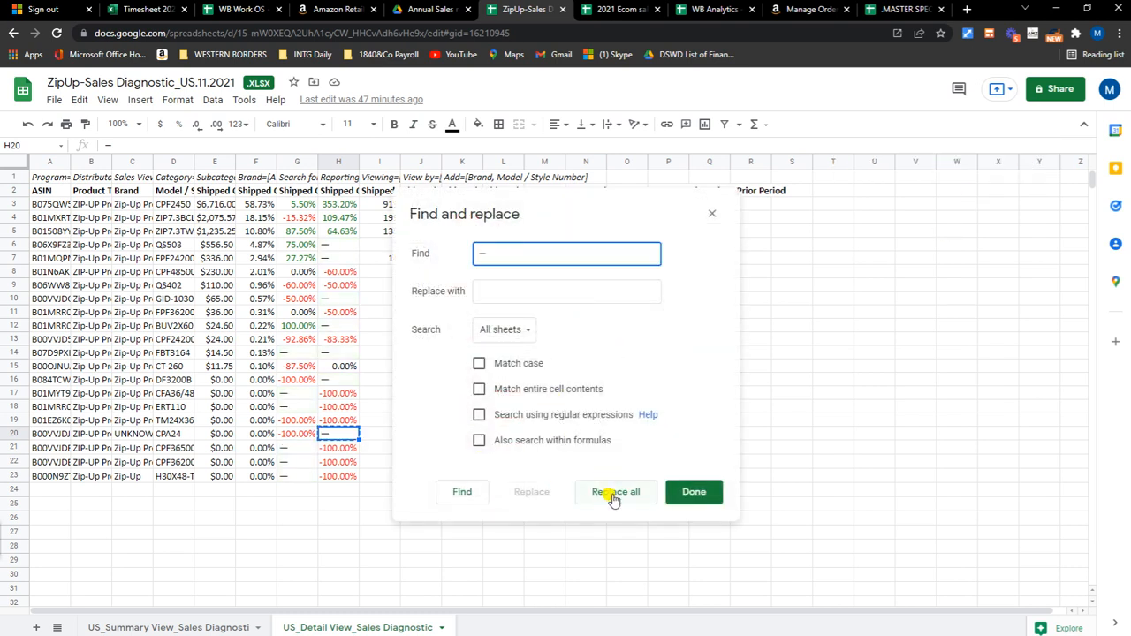
# Step: Replace every dash with blank across all sheets of the November diagnostic file
pyautogui.click(615, 491)
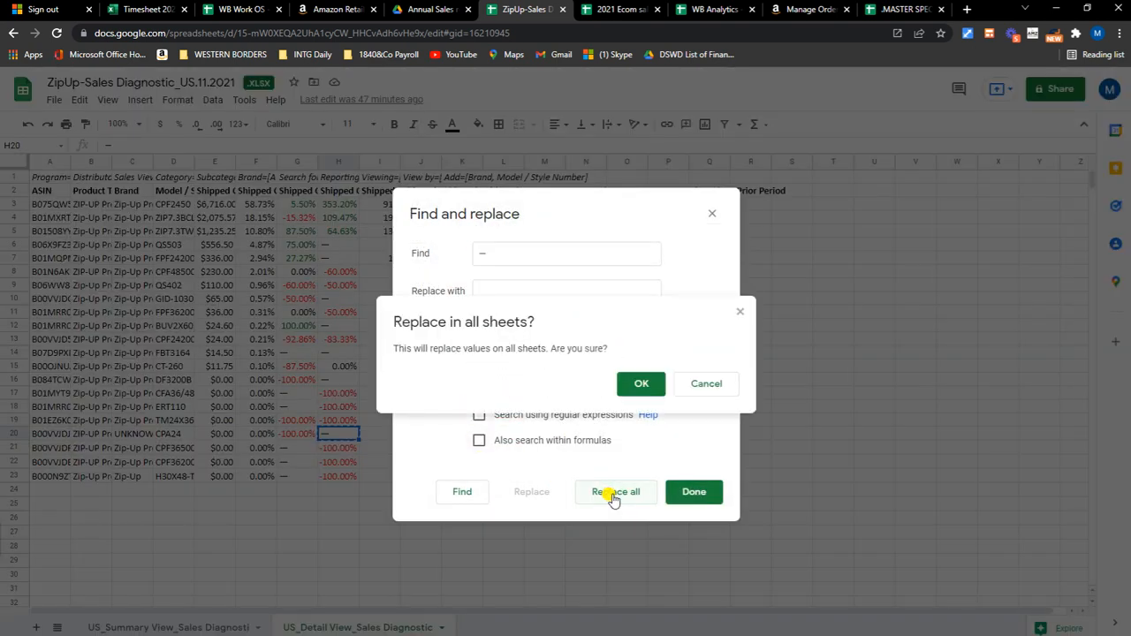
pyautogui.click(642, 382)
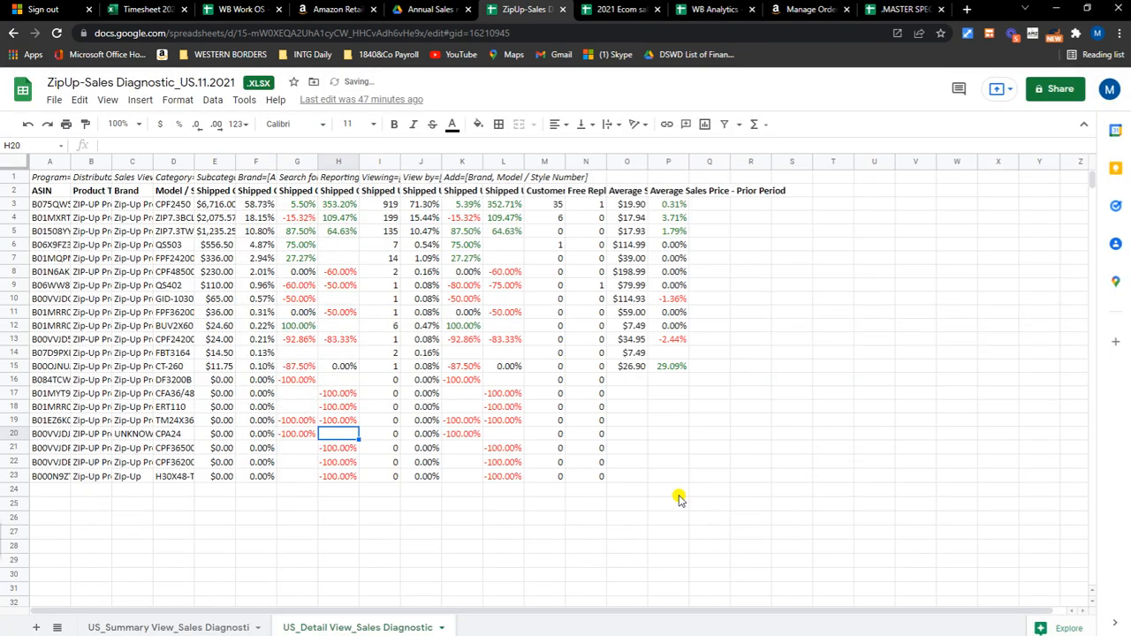
pyautogui.click(49, 161)
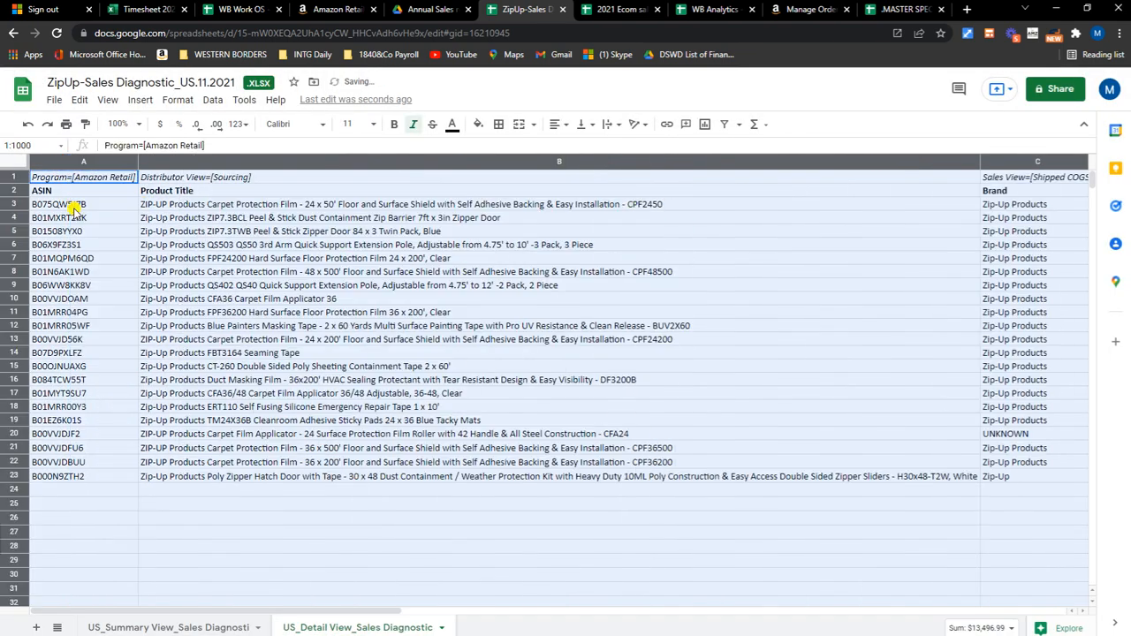
# Step: Copy November detail rows A3:P23 and paste them at A11233 of Sales data raw, then return to Drive
pyautogui.click(53, 205)
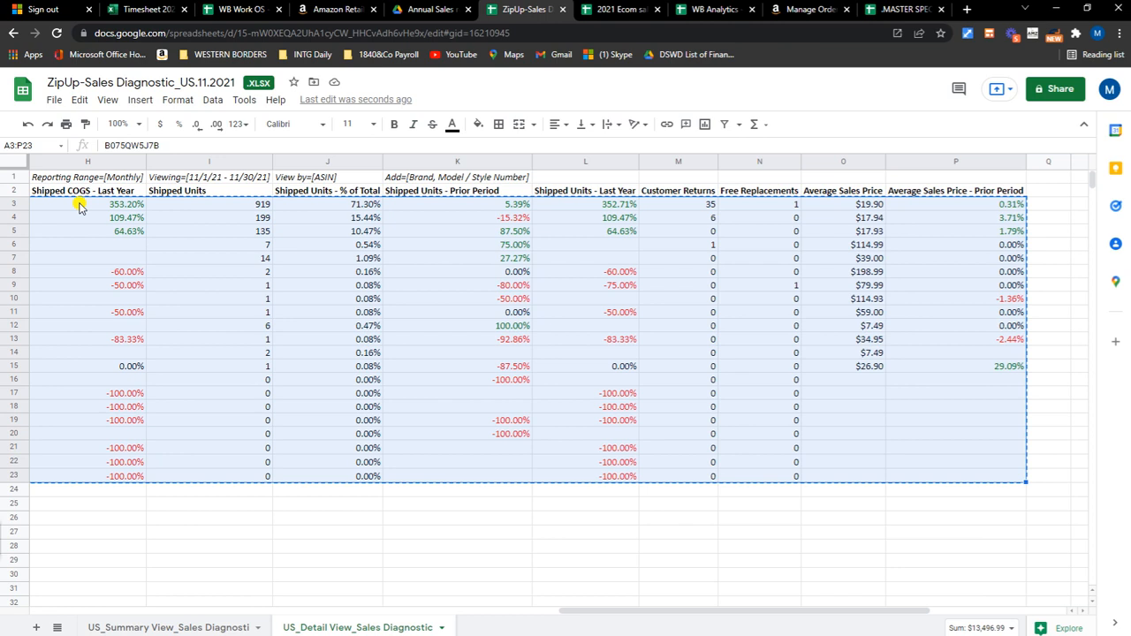
pyautogui.click(619, 11)
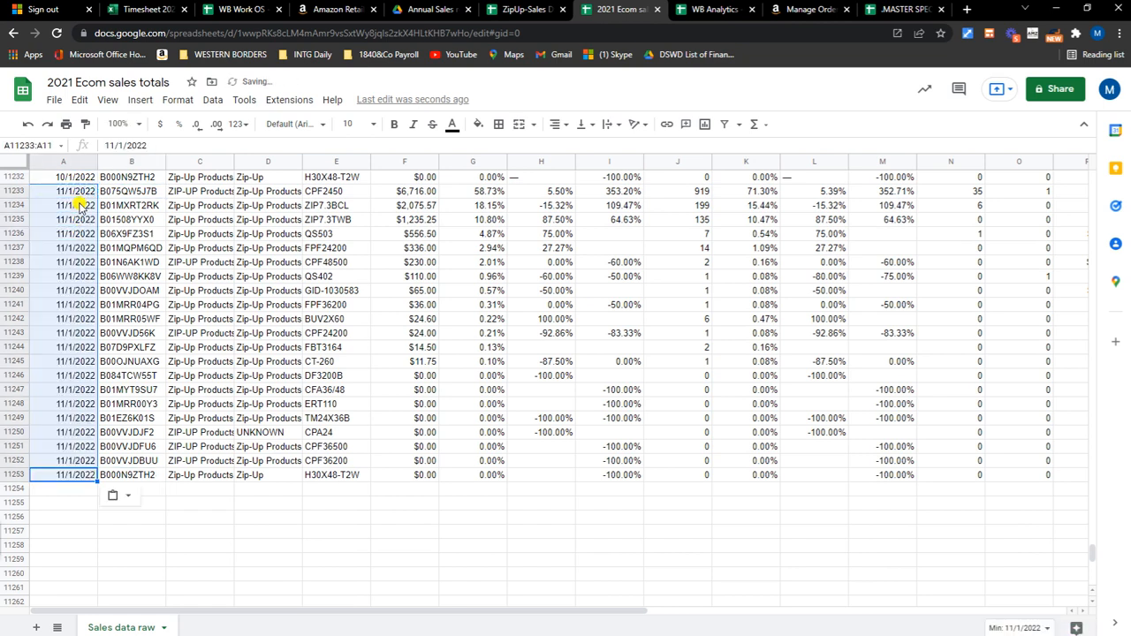
pyautogui.click(524, 11)
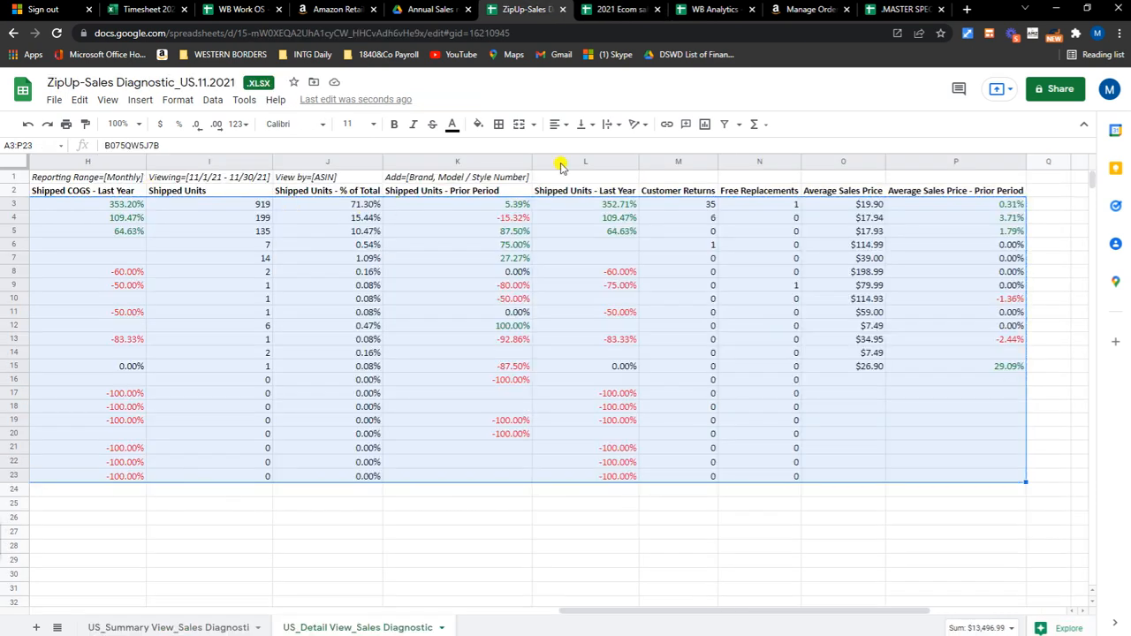
pyautogui.click(519, 10)
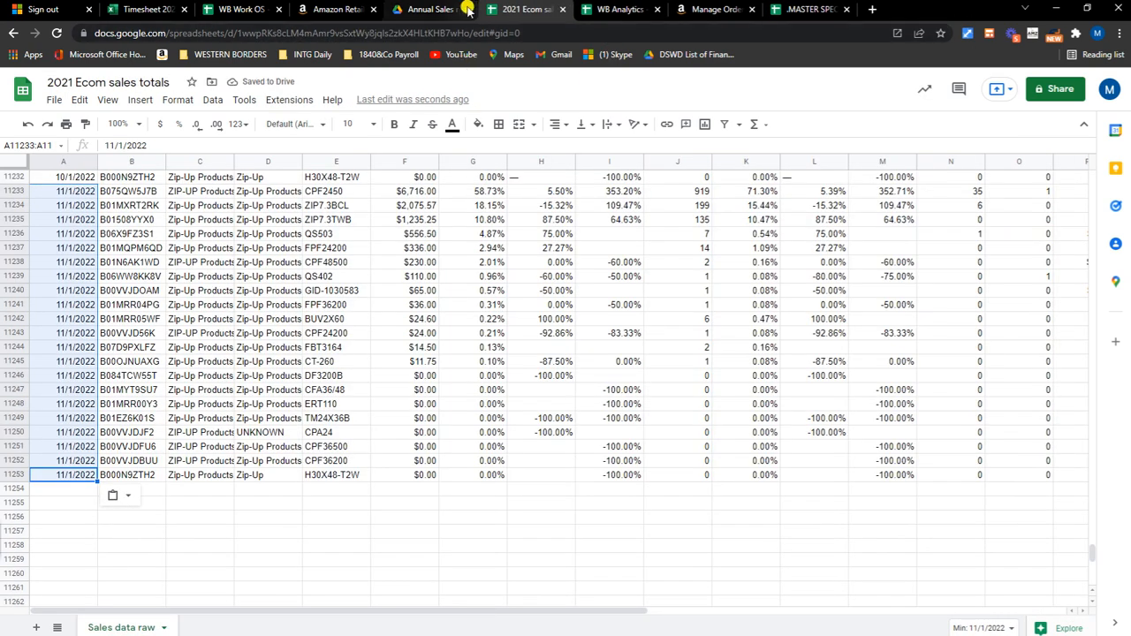
pyautogui.click(431, 9)
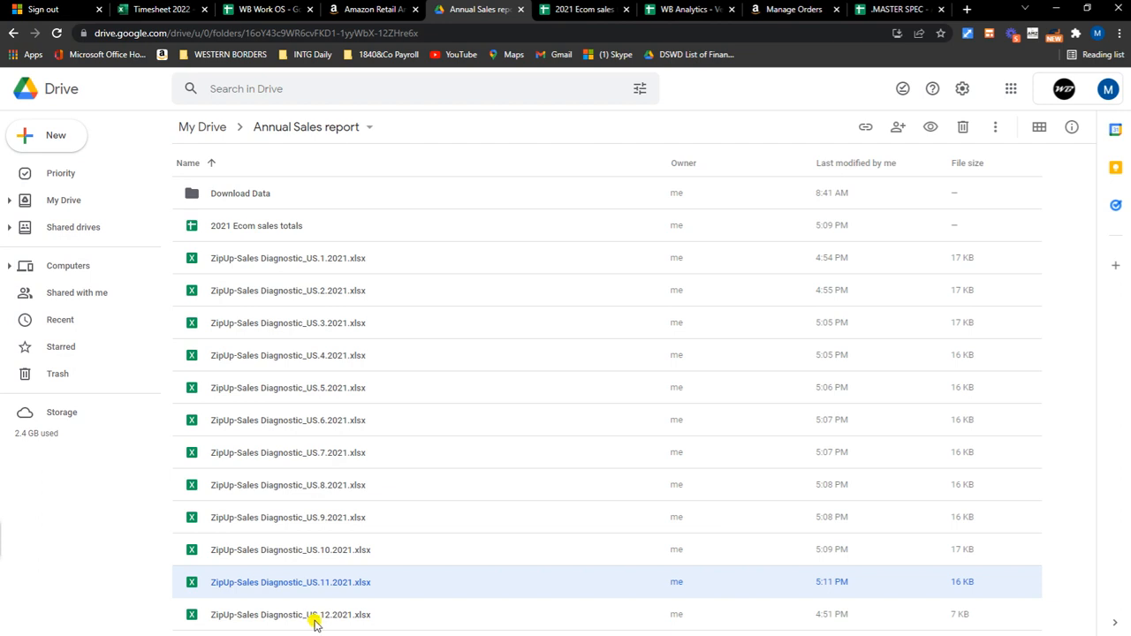
# Step: Load ZipUp-Sales Diagnostic_US.12.2021 and go to its Detail View sheet
pyautogui.doubleClick(290, 616)
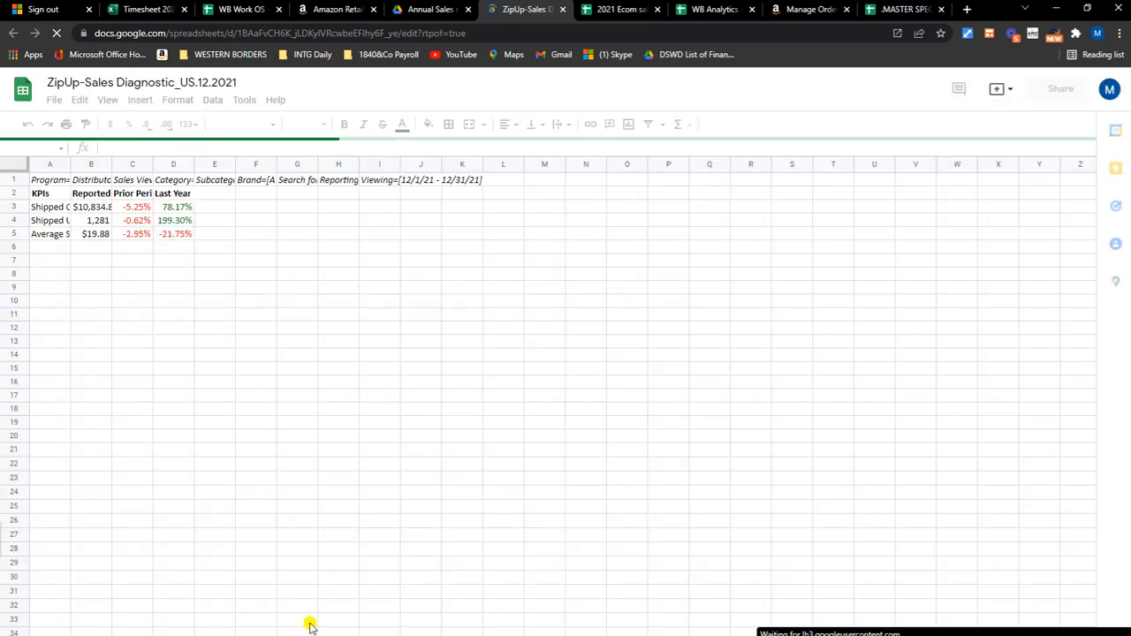
pyautogui.moveTo(300, 491)
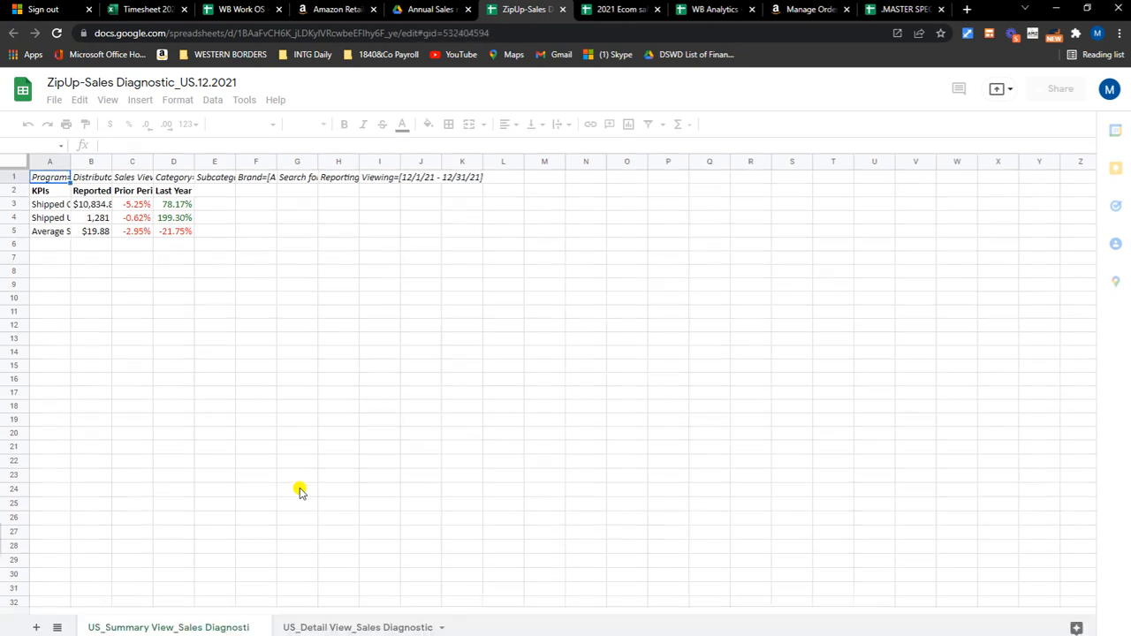
pyautogui.click(358, 628)
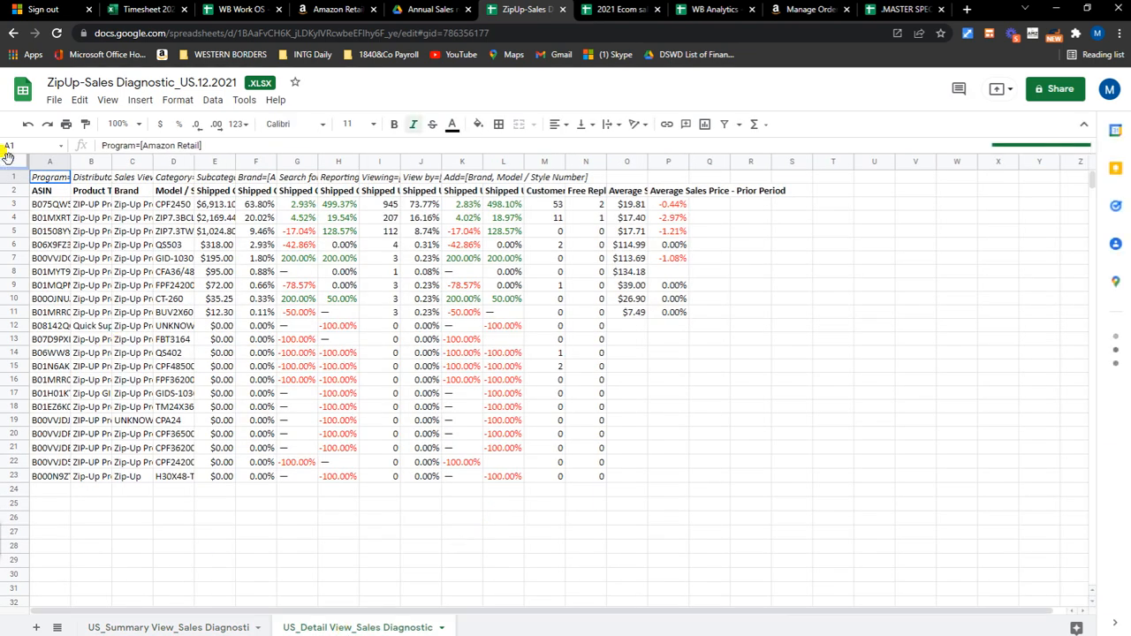
# Step: Copy the December detail rows and paste them below November's in Sales data raw
pyautogui.click(9, 145)
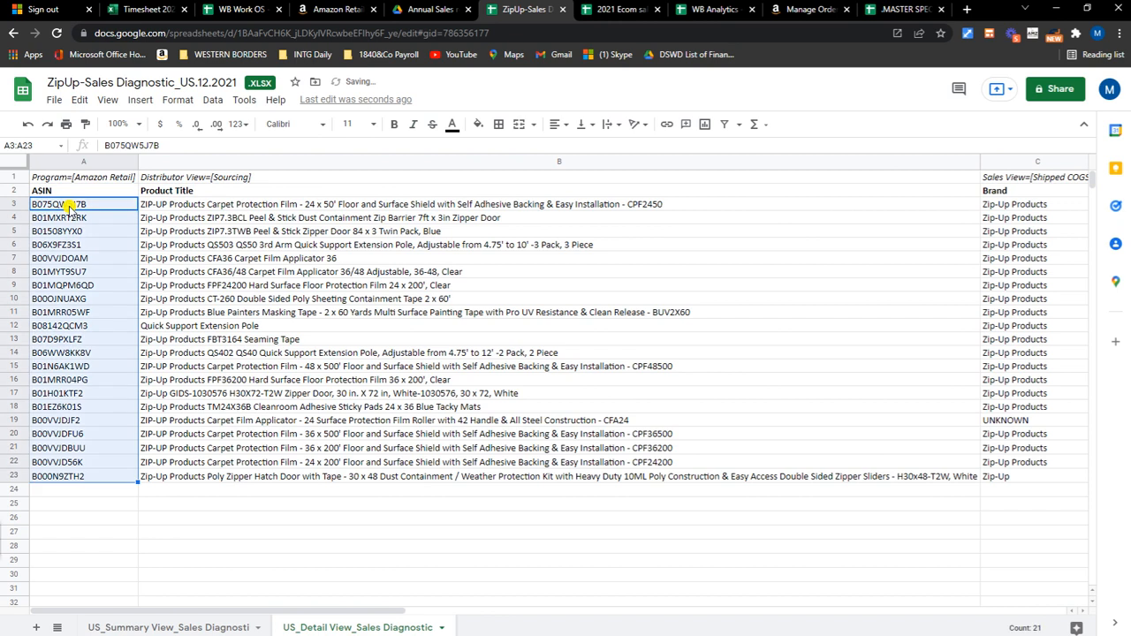
pyautogui.hscroll(3)
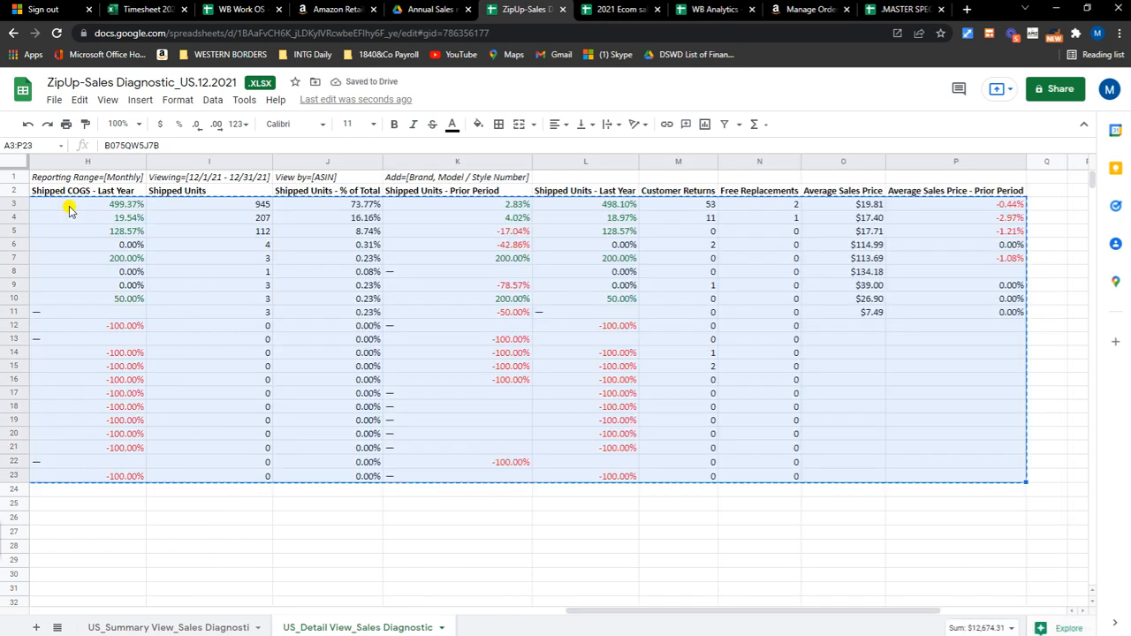
pyautogui.click(620, 10)
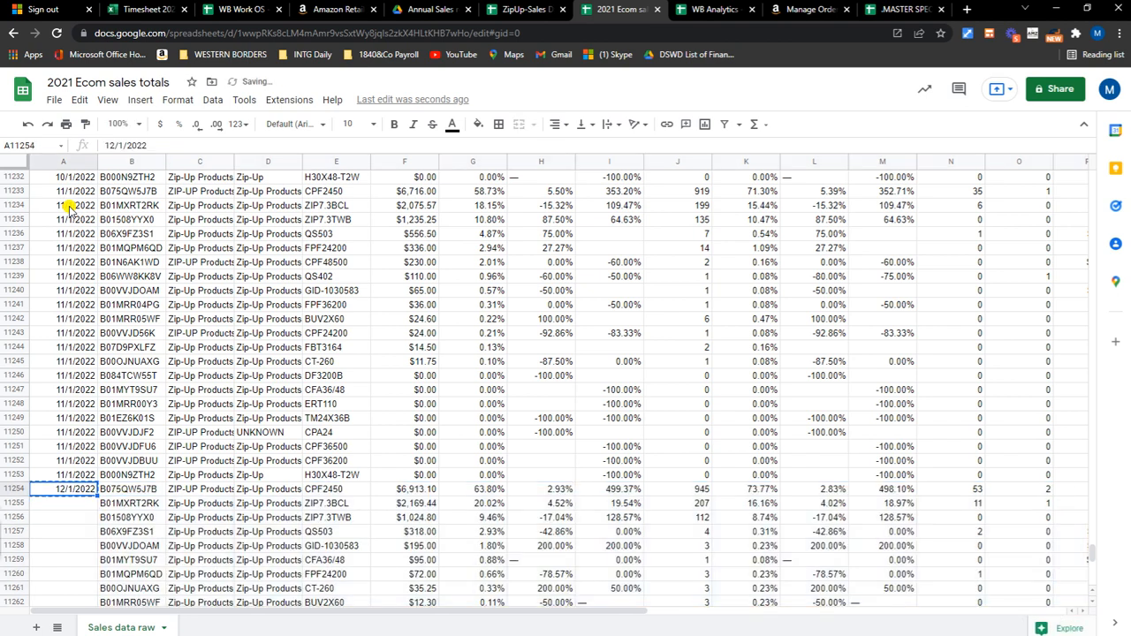
# Step: Replace all 13,218 dashes in the sales data with blanks via Find and replace
pyautogui.scroll(-3)
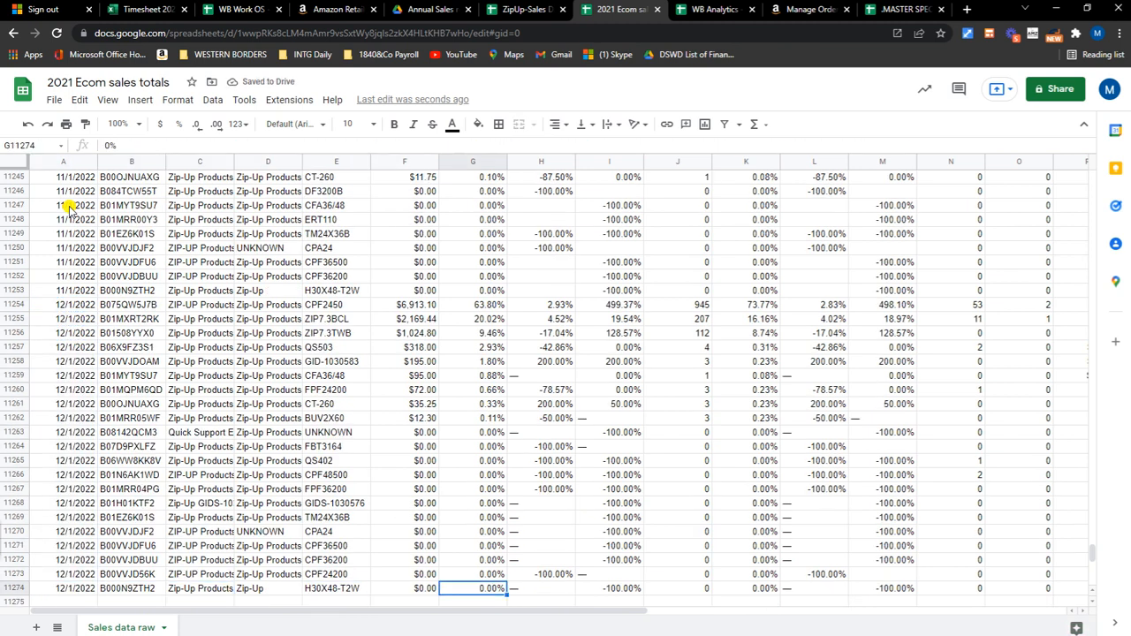
pyautogui.press('ctrl+f')
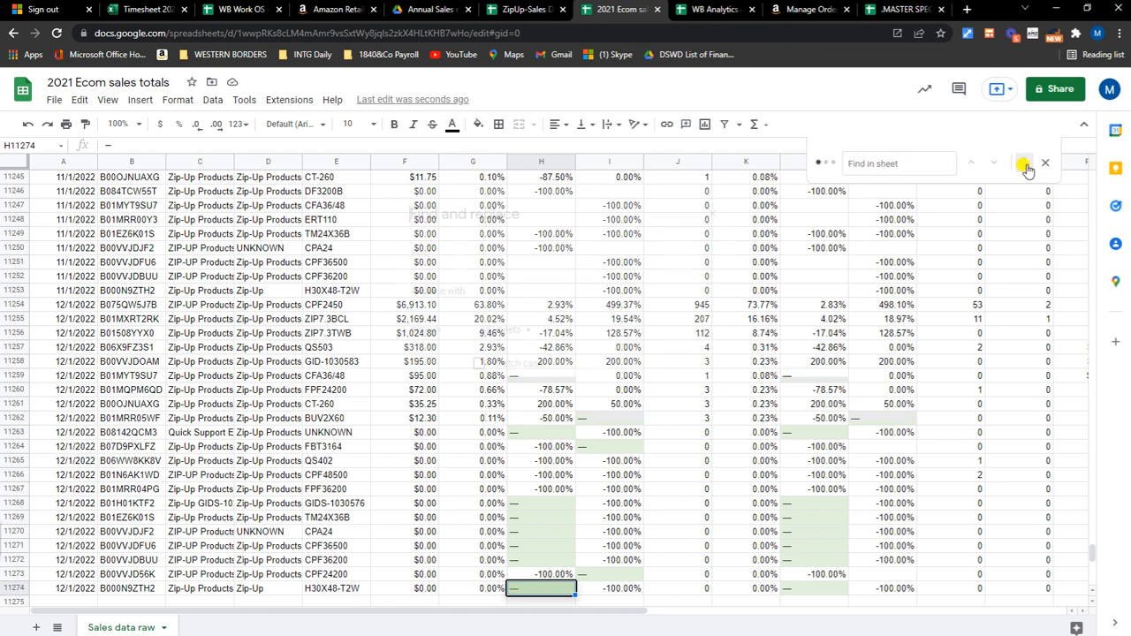
pyautogui.click(1026, 170)
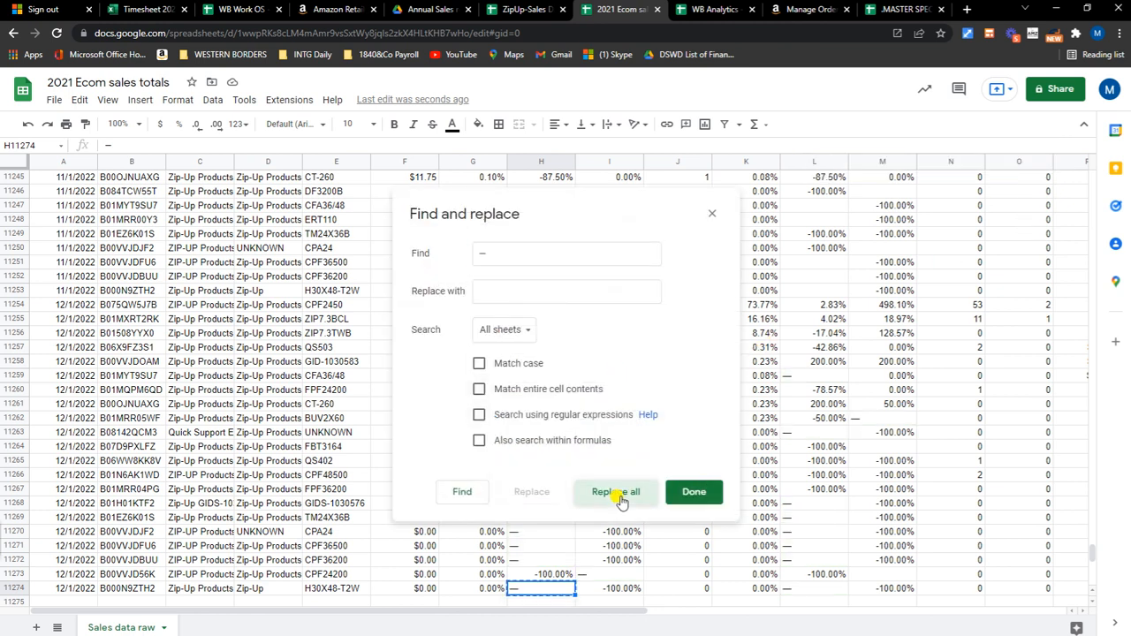
pyautogui.click(615, 492)
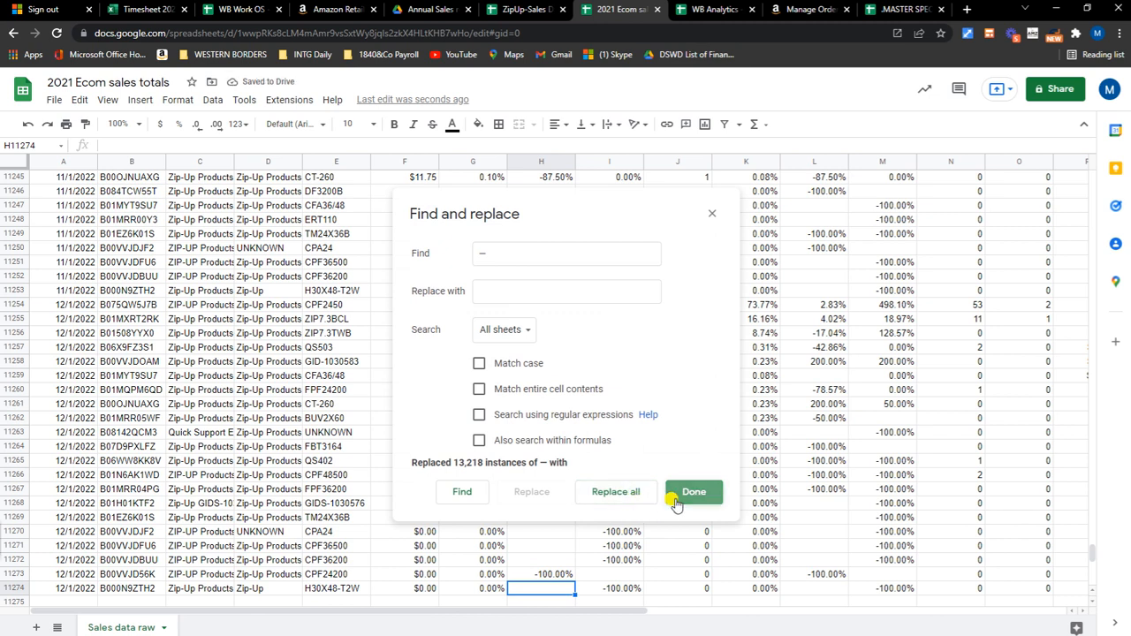
pyautogui.click(693, 492)
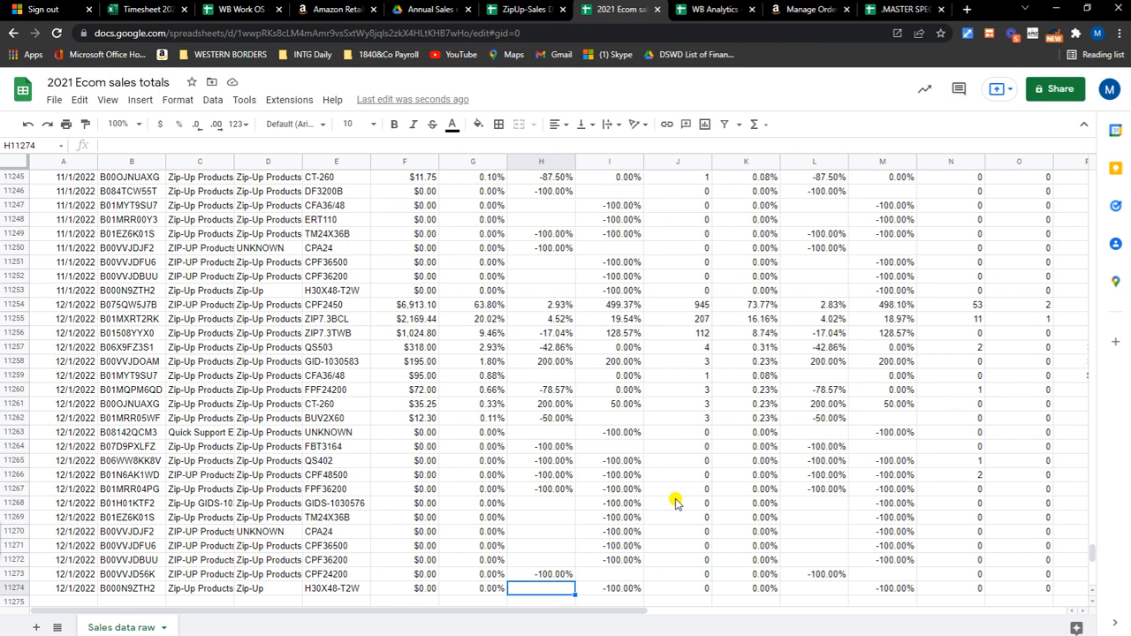
pyautogui.scroll(3)
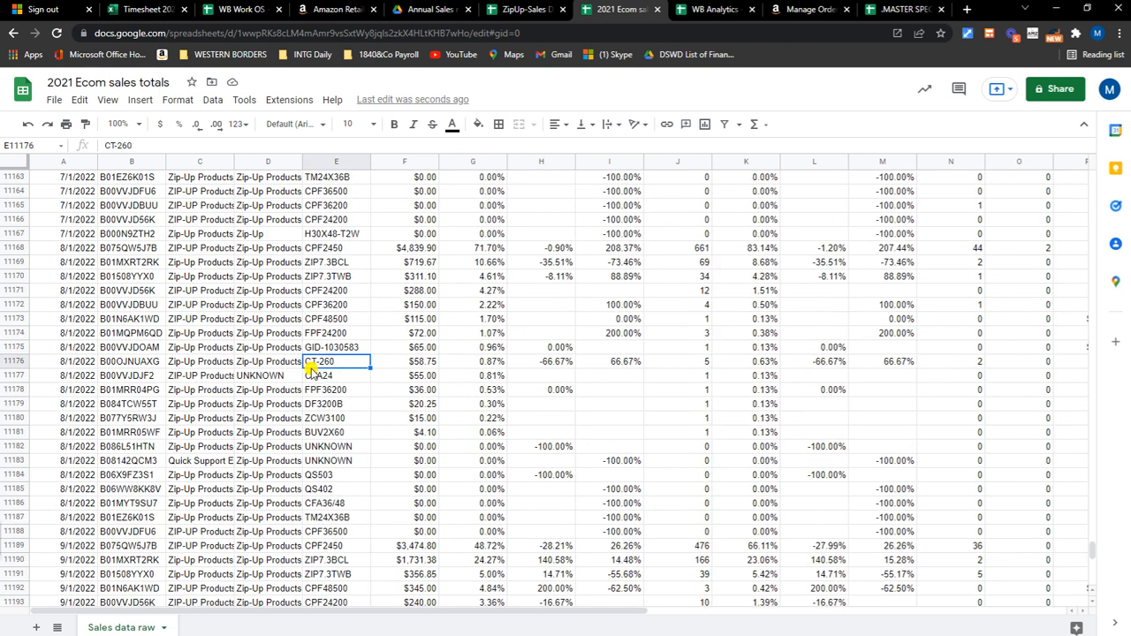
pyautogui.press('ctrl+Home')
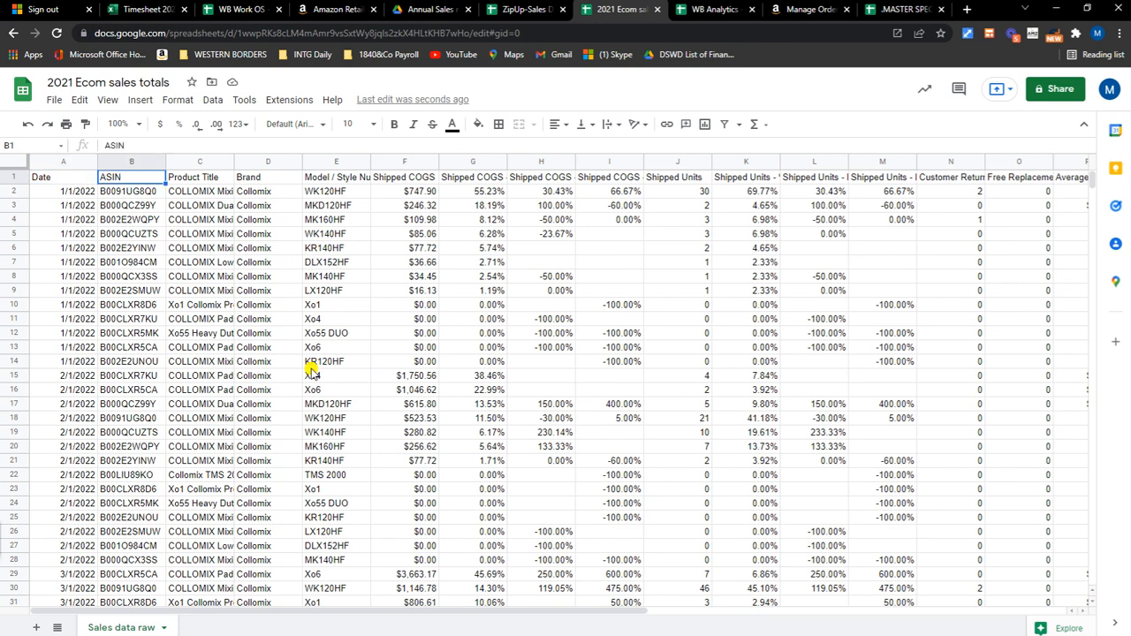
pyautogui.click(677, 177)
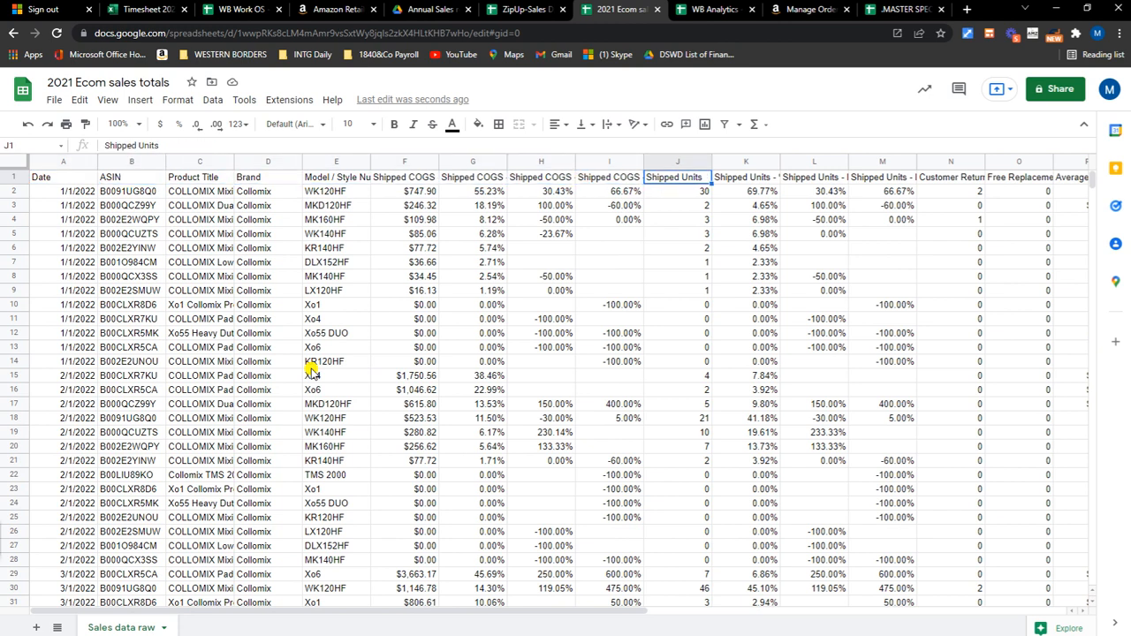
pyautogui.click(64, 177)
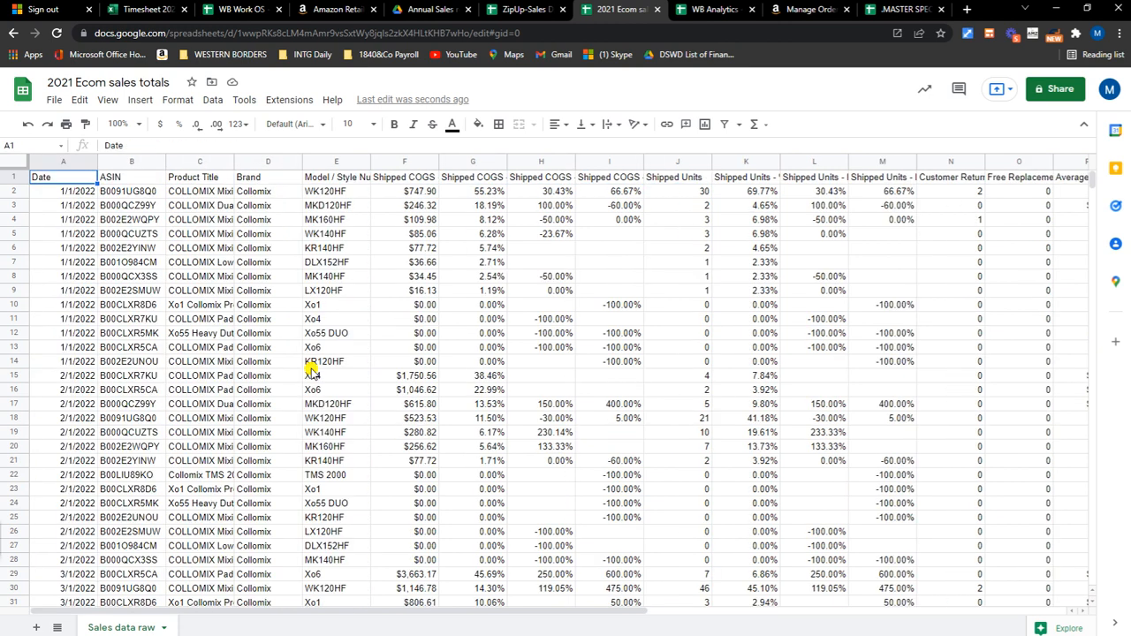
pyautogui.click(608, 177)
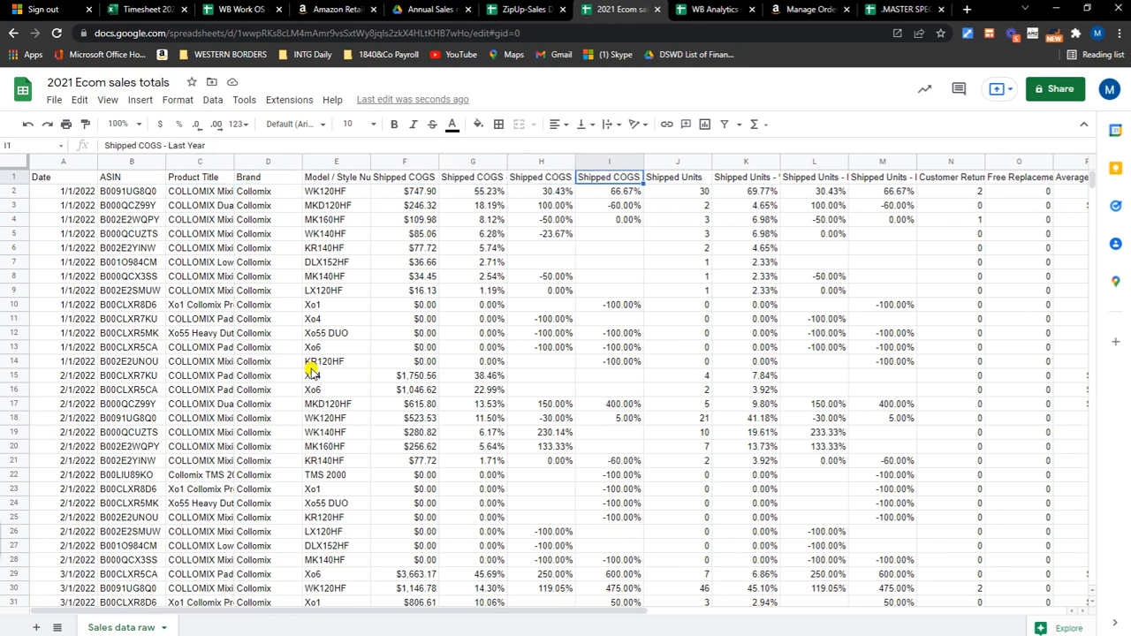
pyautogui.click(472, 177)
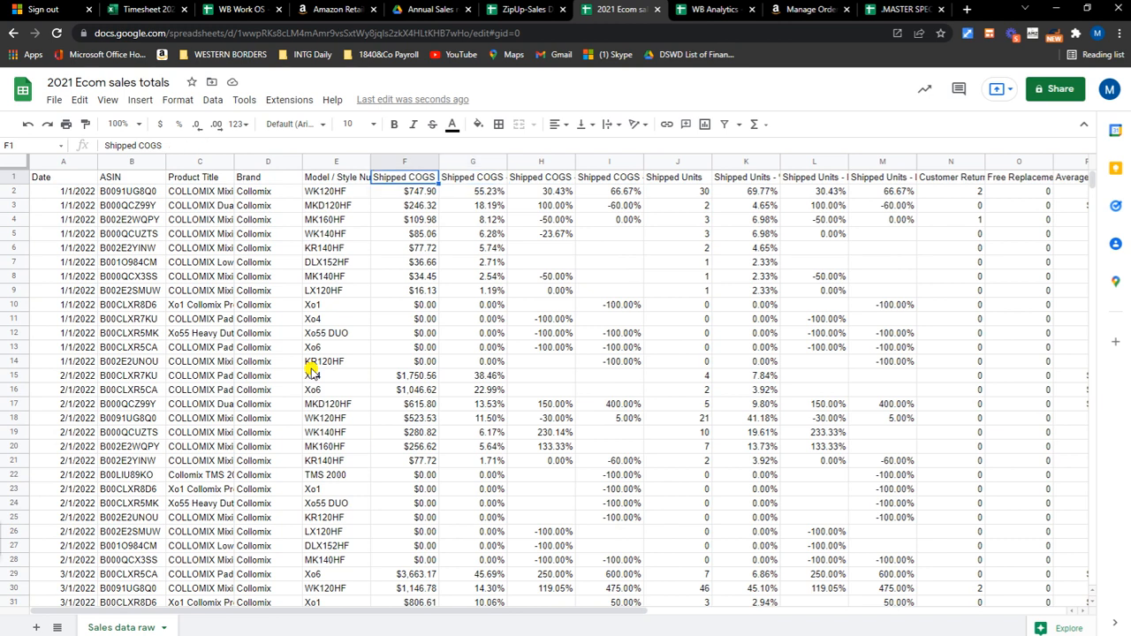
pyautogui.click(608, 177)
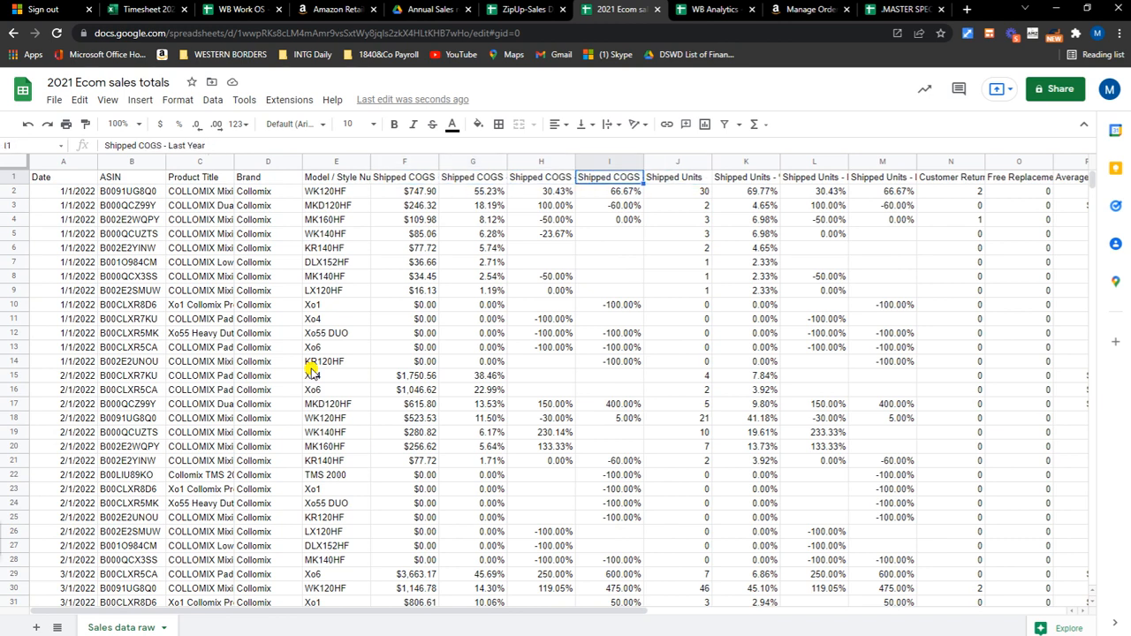
pyautogui.click(64, 191)
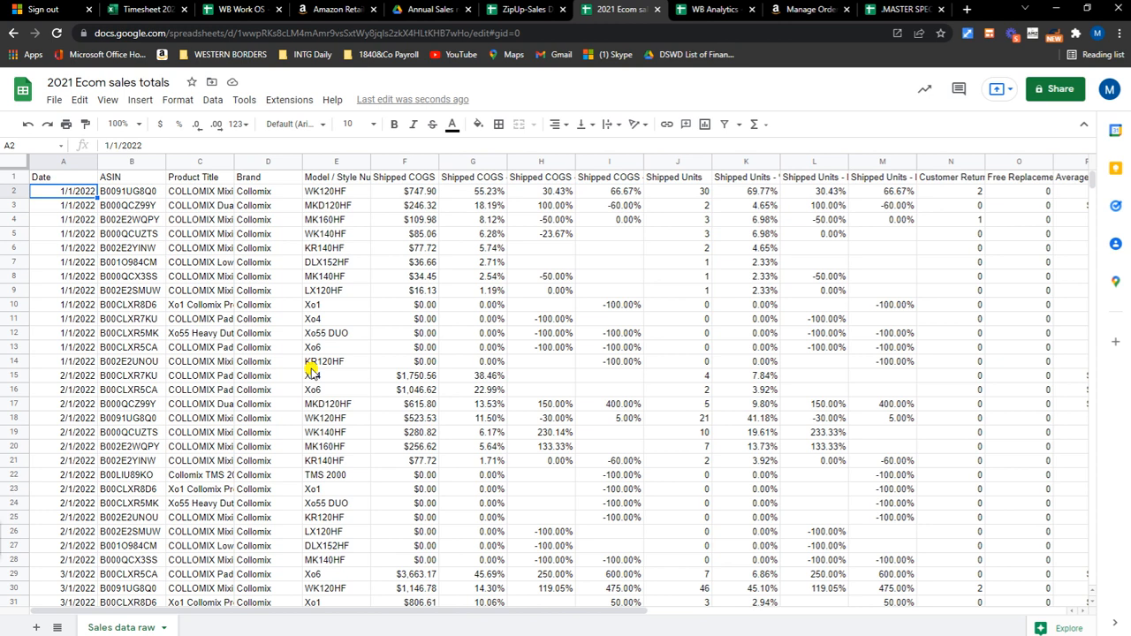
pyautogui.click(64, 177)
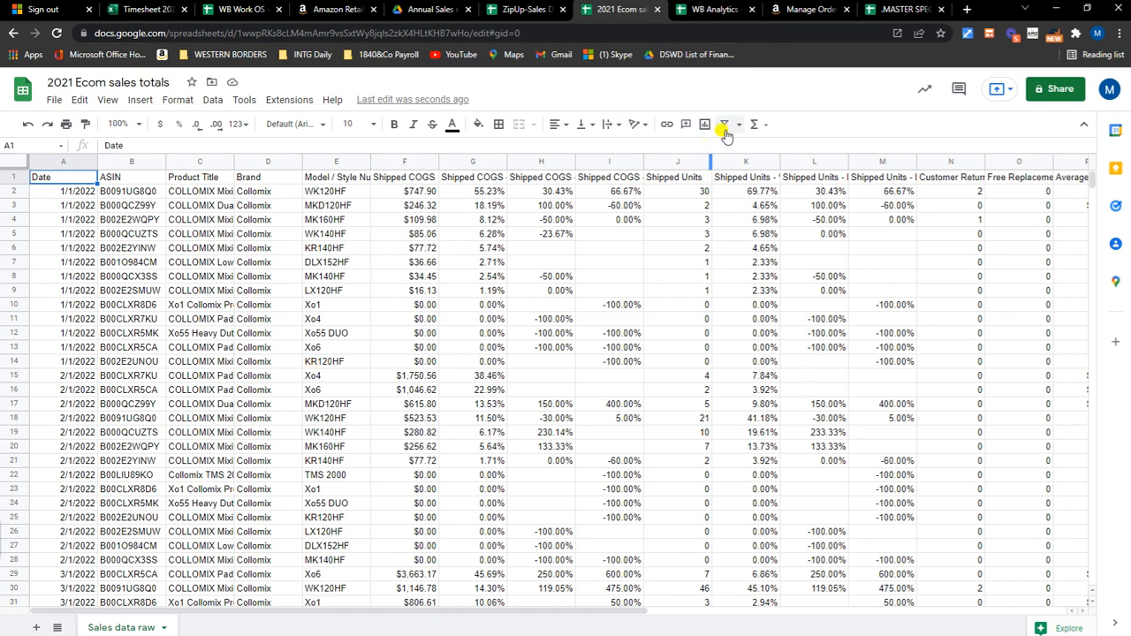
# Step: Add a filter to the sales data header row and inspect the first date's year in A2
pyautogui.click(725, 124)
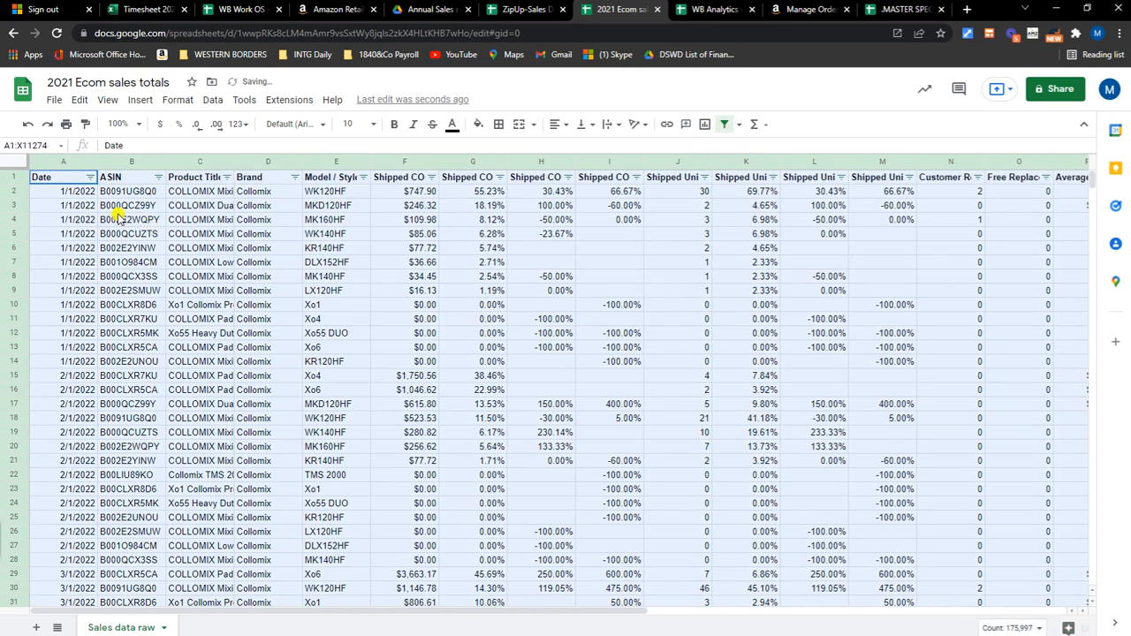
pyautogui.click(64, 191)
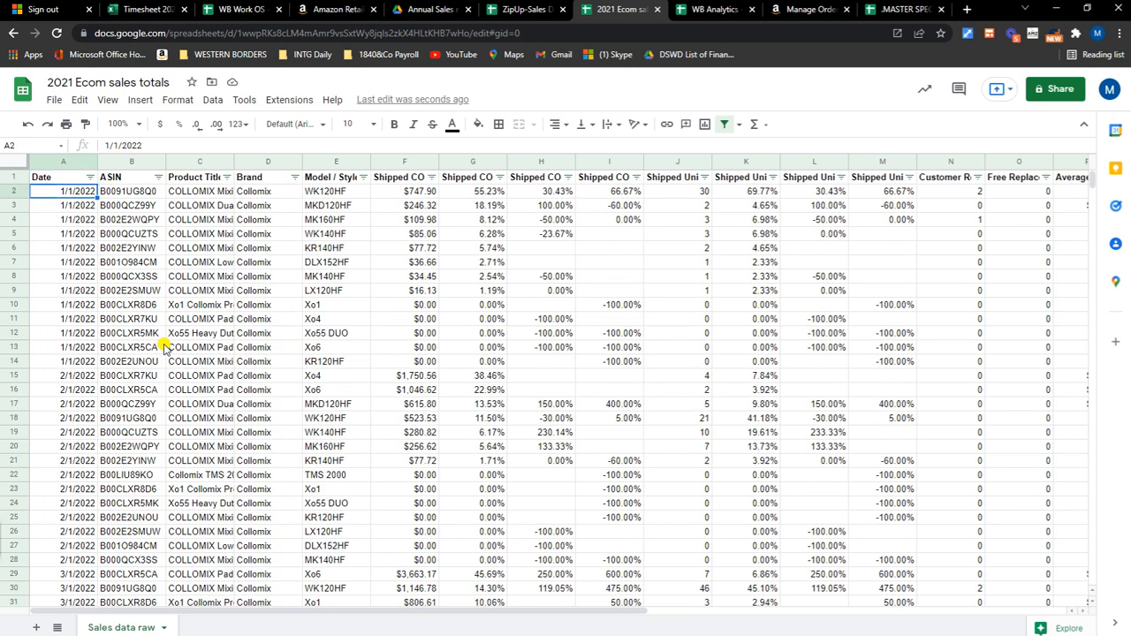
pyautogui.click(64, 205)
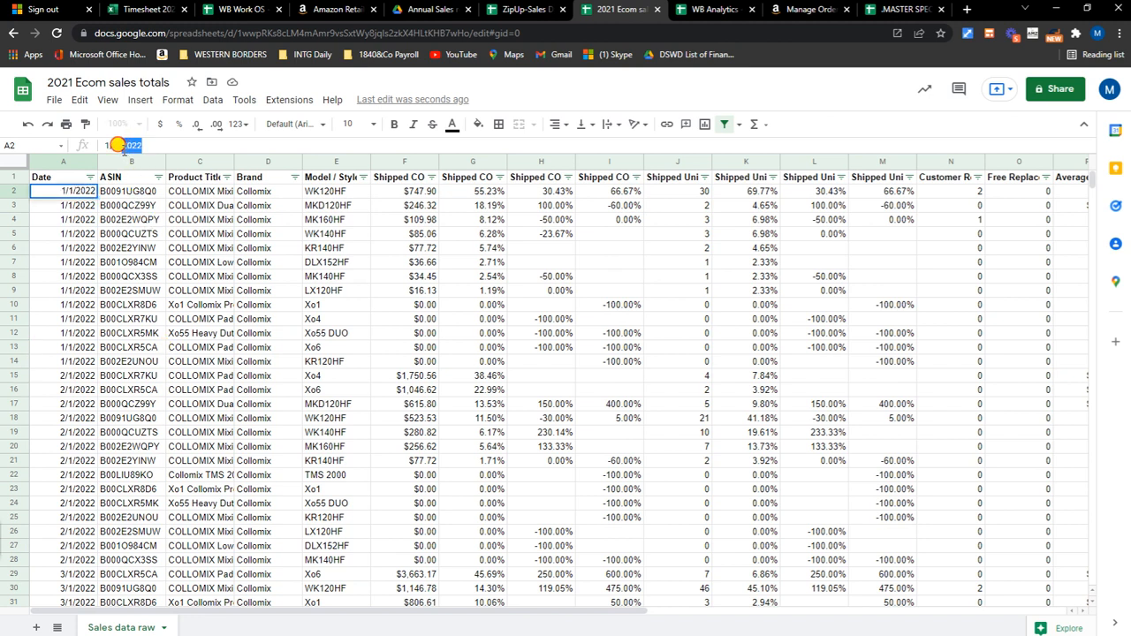
pyautogui.click(256, 248)
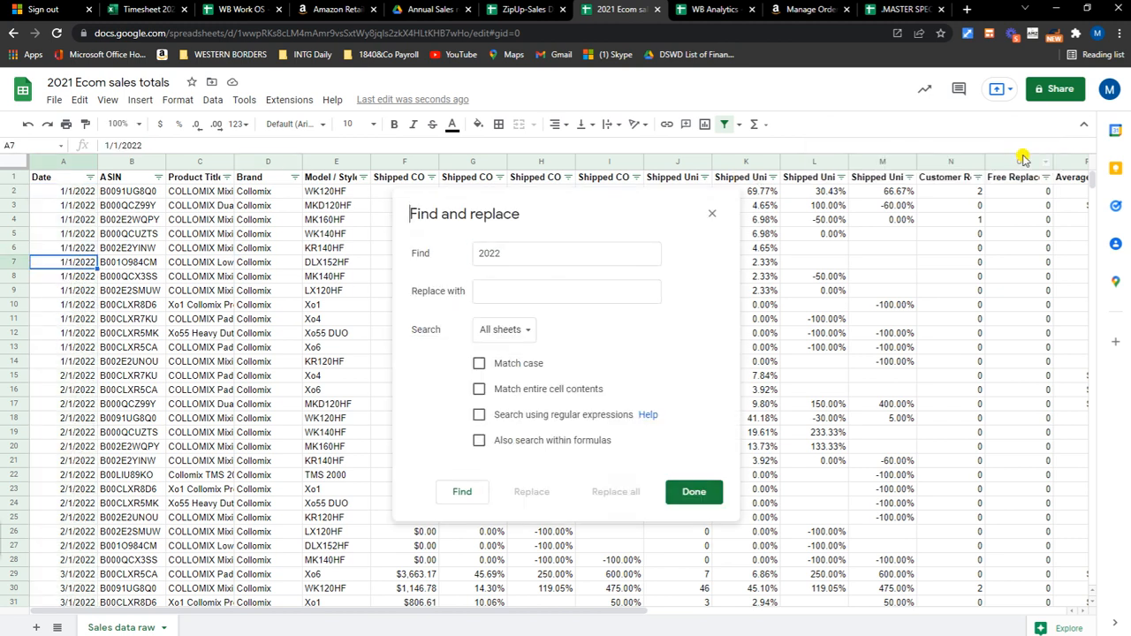
pyautogui.click(566, 255)
pyautogui.write('2021')
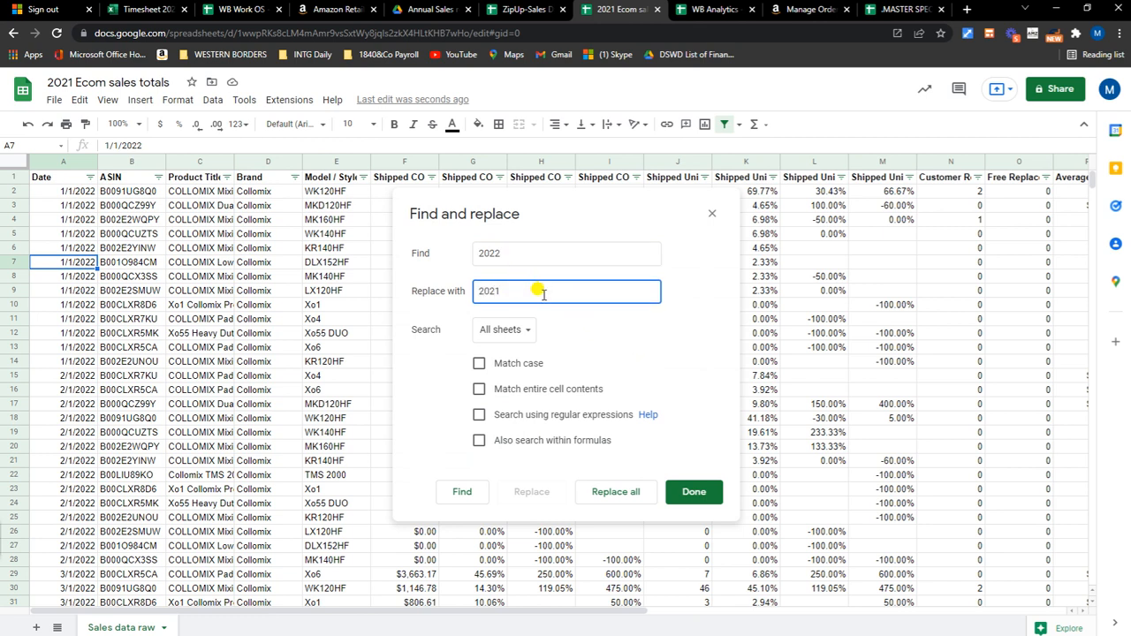
pyautogui.click(565, 255)
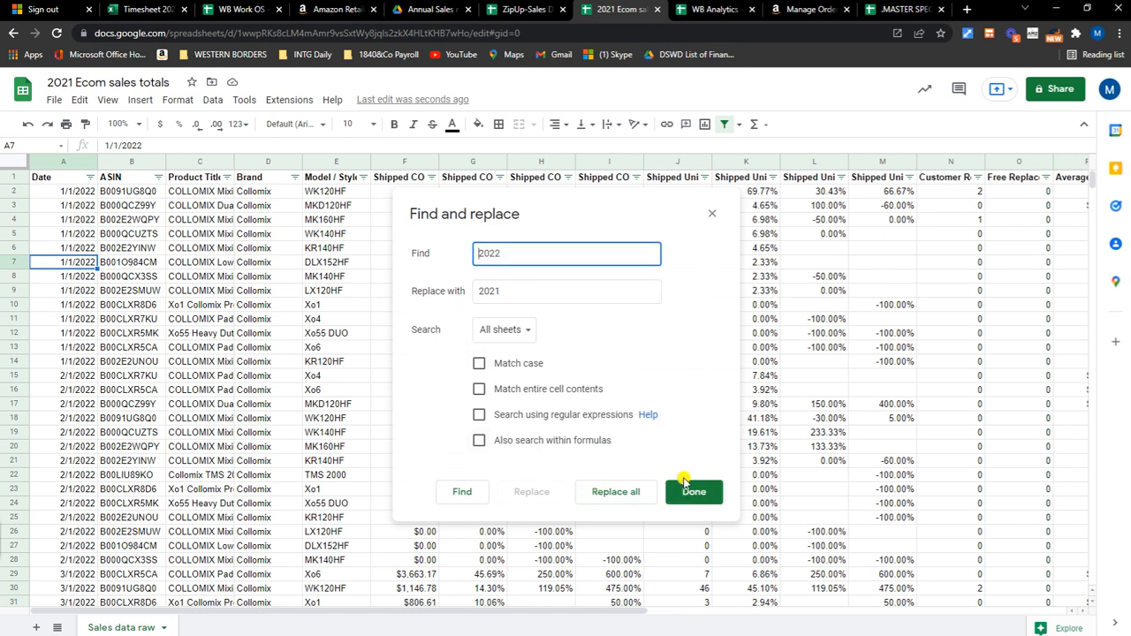
pyautogui.click(693, 492)
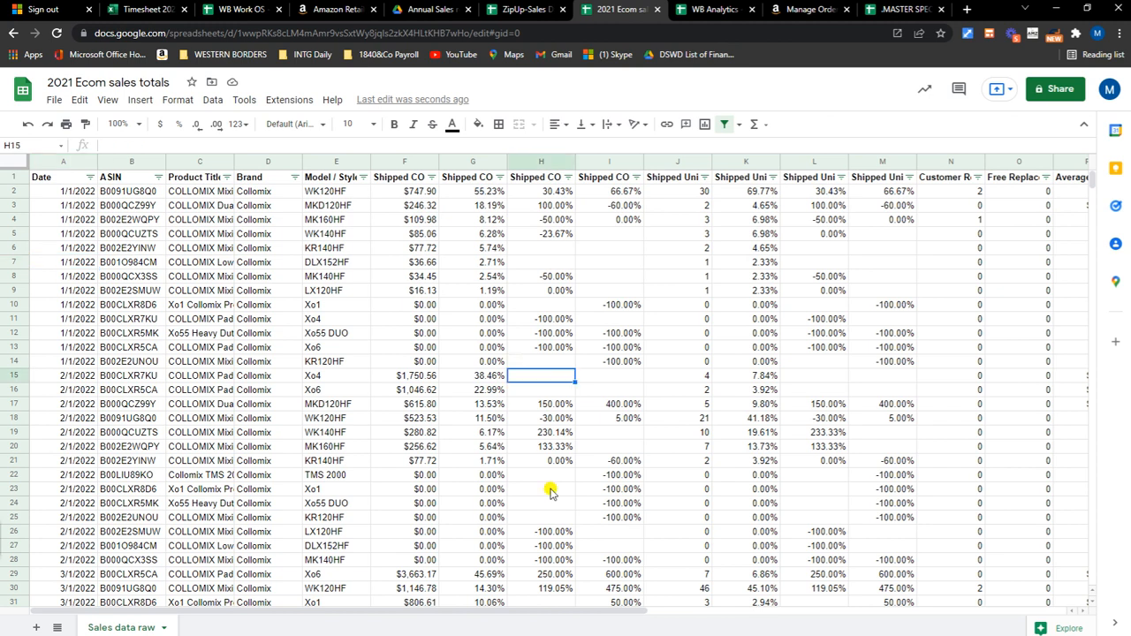
# Step: Set Find and replace to find /2022 and replace with /2021 on the selected range
pyautogui.click(679, 247)
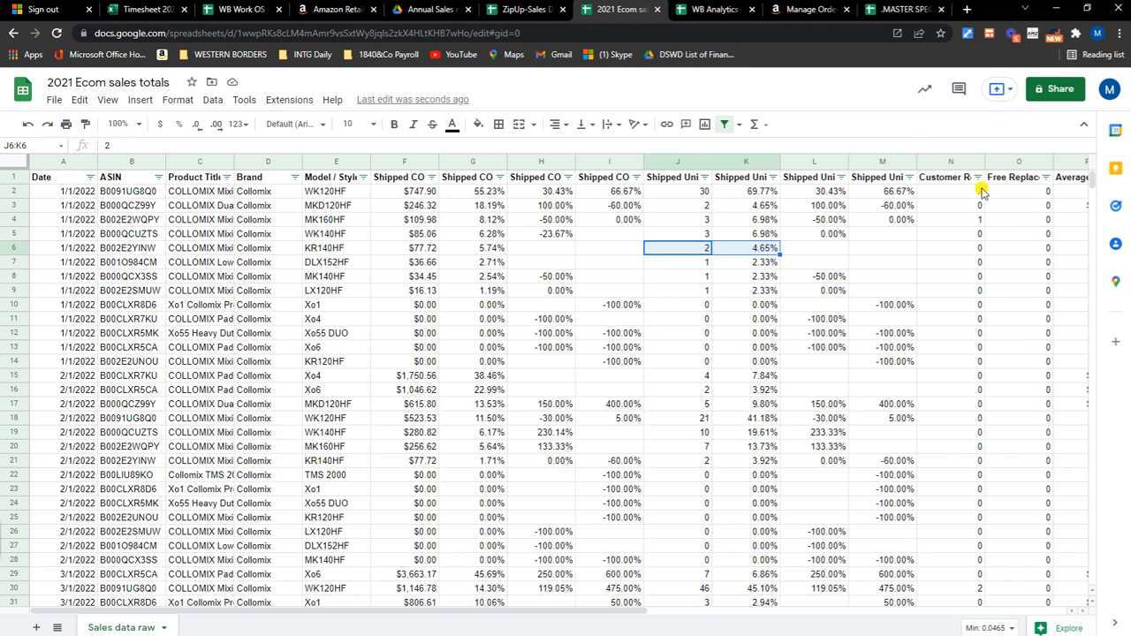
pyautogui.press('ctrl+f')
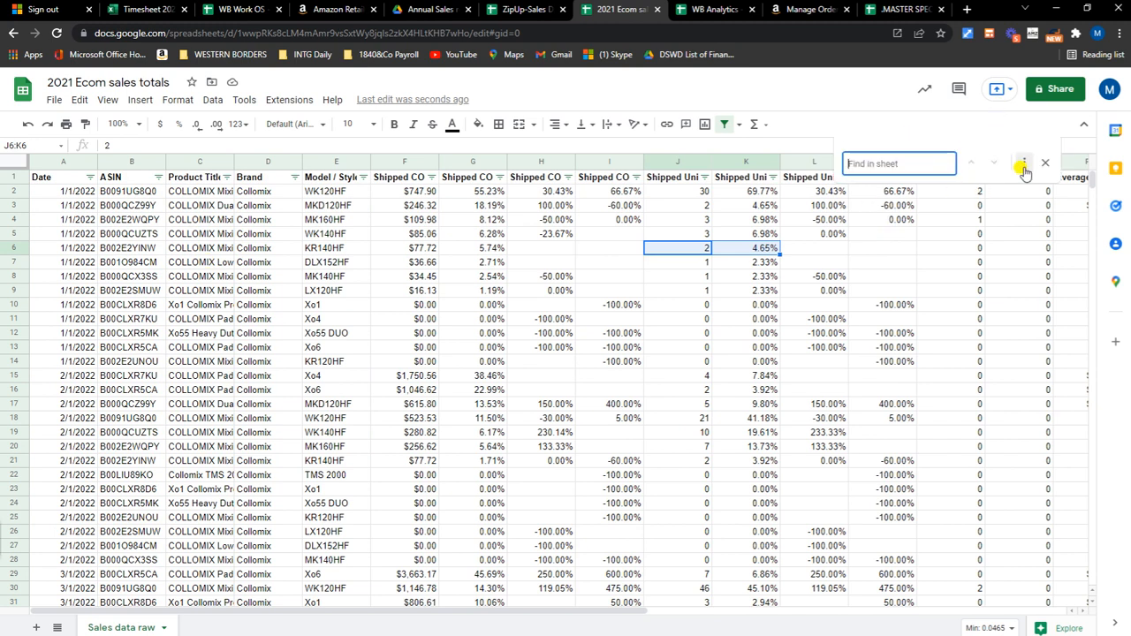
pyautogui.click(1026, 162)
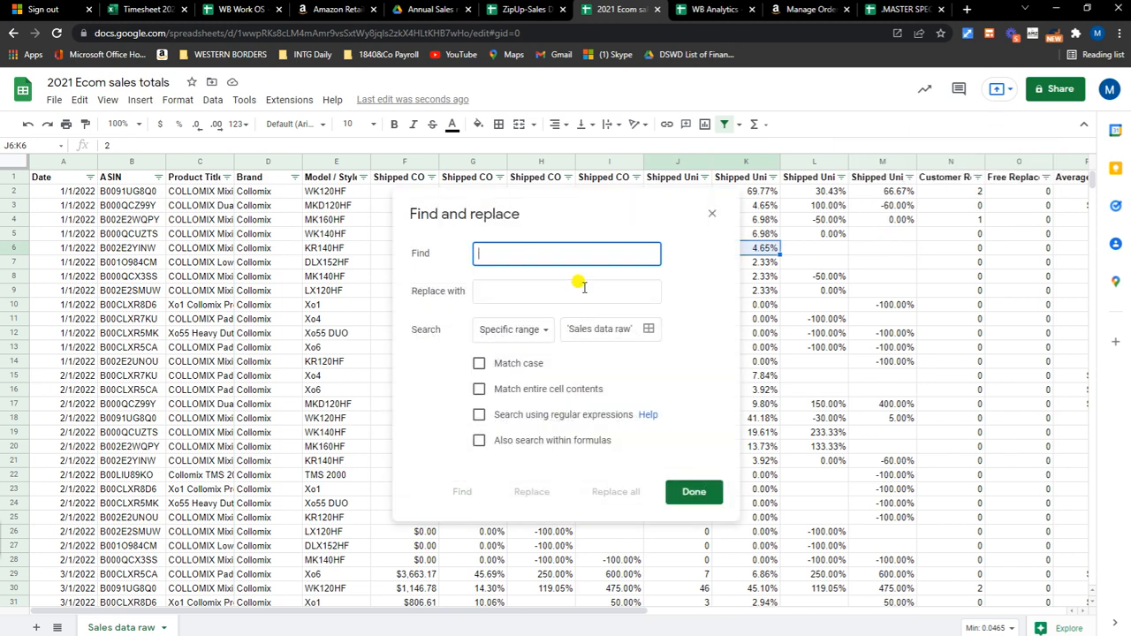
pyautogui.write('/')
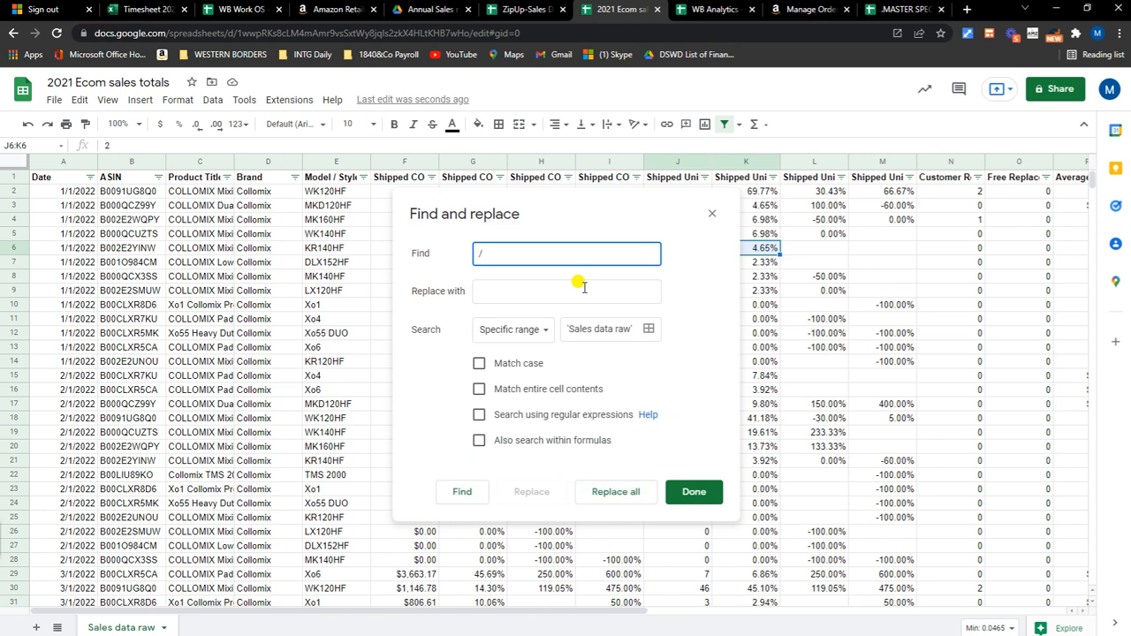
pyautogui.write('2022')
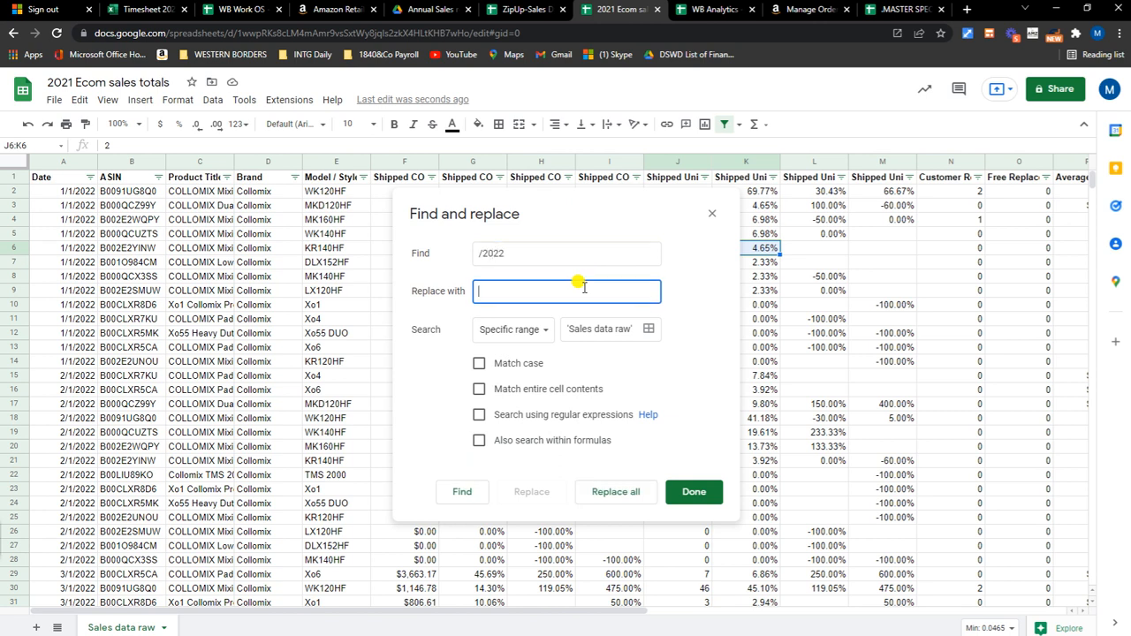
pyautogui.write('/')
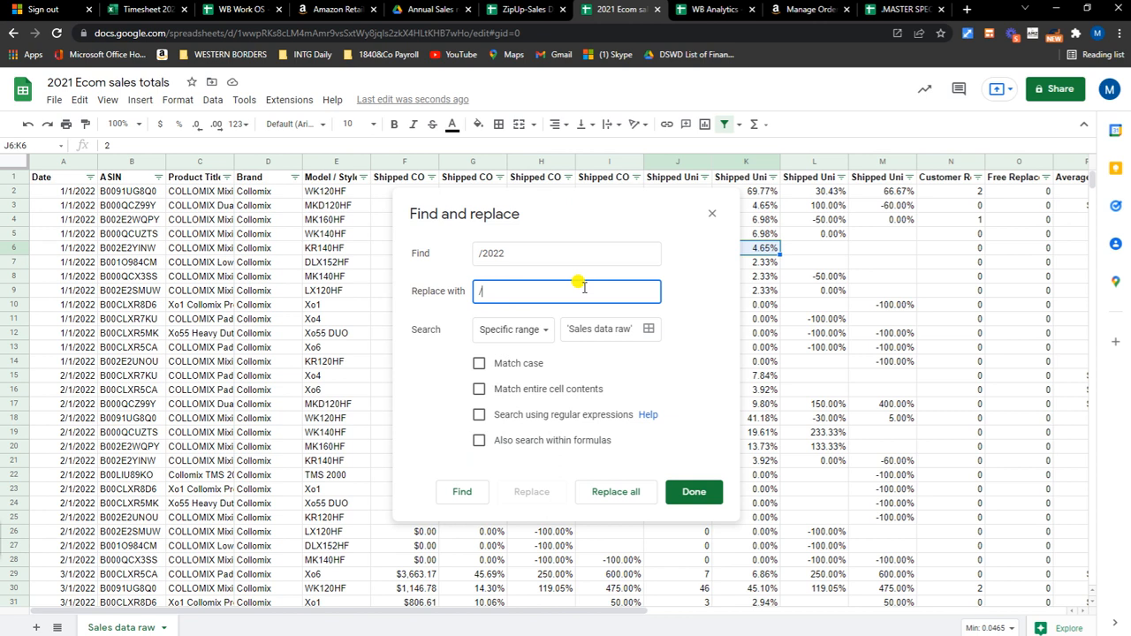
pyautogui.write('2021')
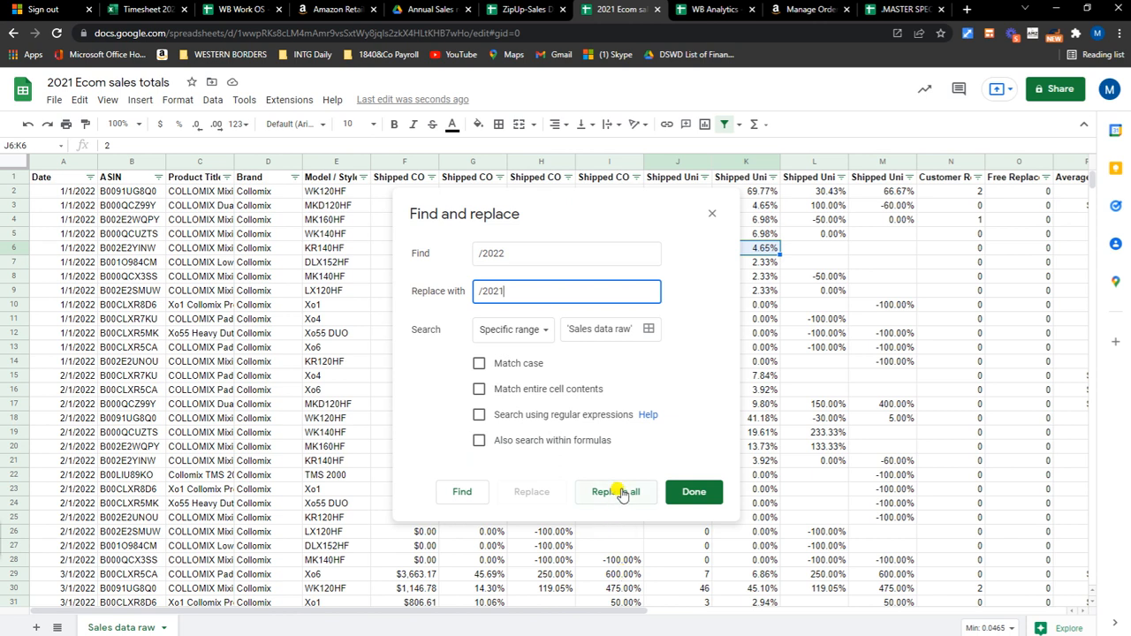
# Step: Run Replace all on the specific range, which finds no matches, and close the dialog
pyautogui.click(615, 491)
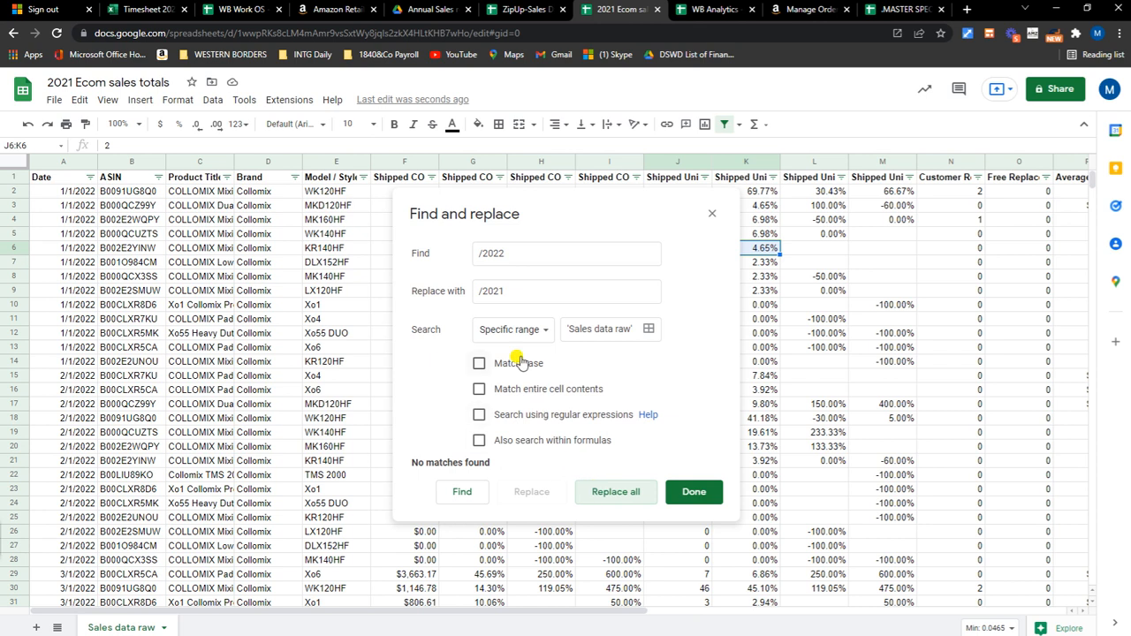
pyautogui.moveTo(688, 463)
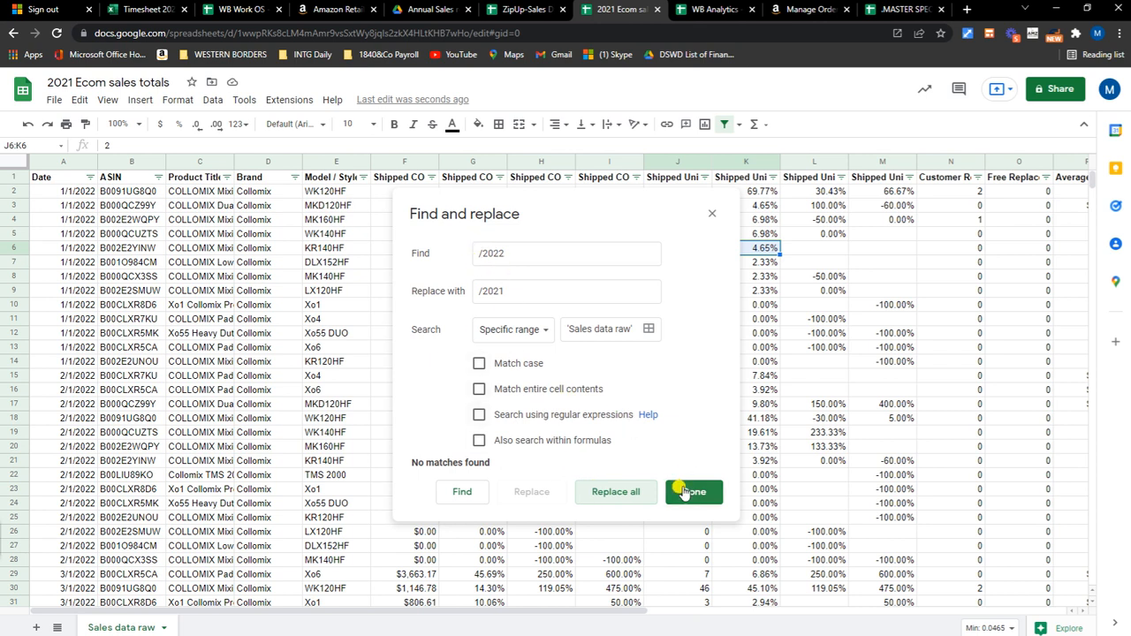
pyautogui.click(693, 491)
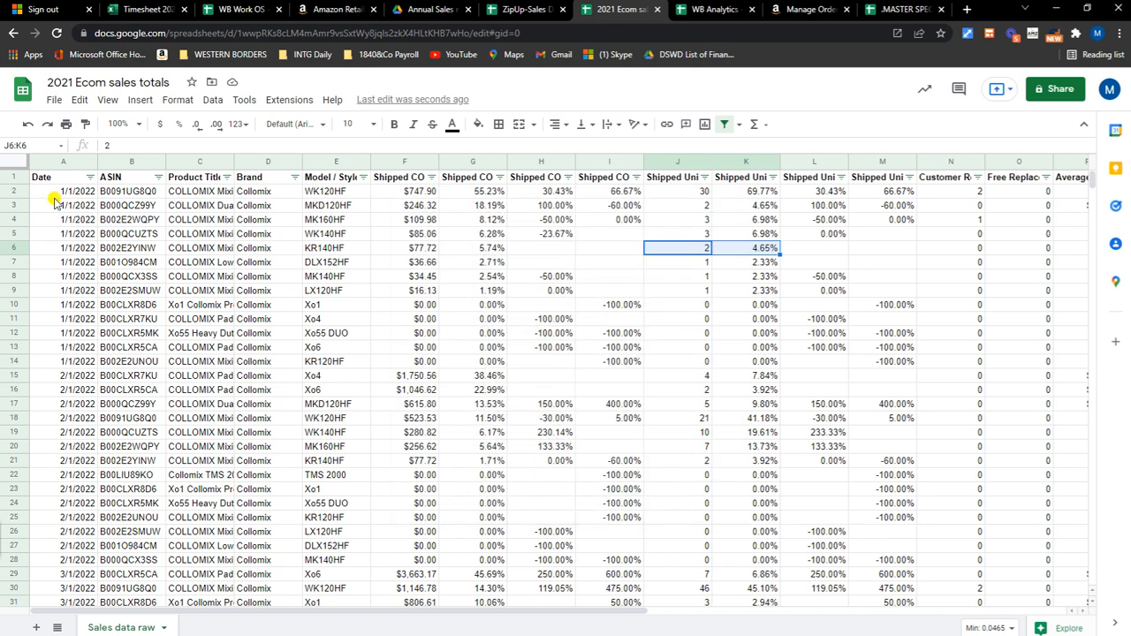
pyautogui.click(63, 191)
pyautogui.write('/2022')
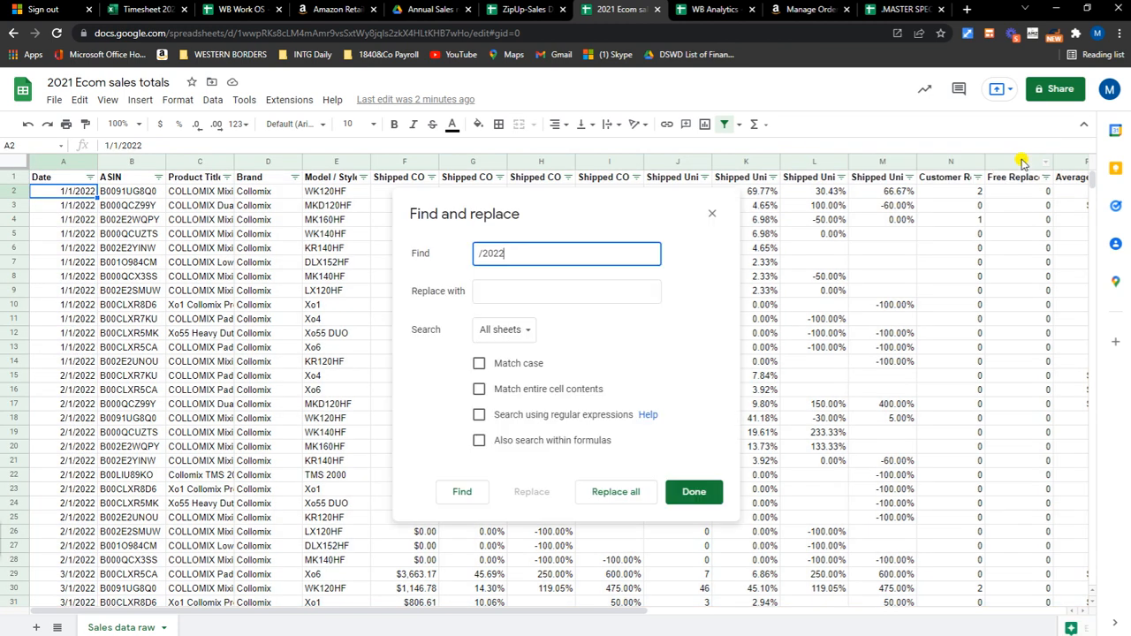
pyautogui.click(565, 290)
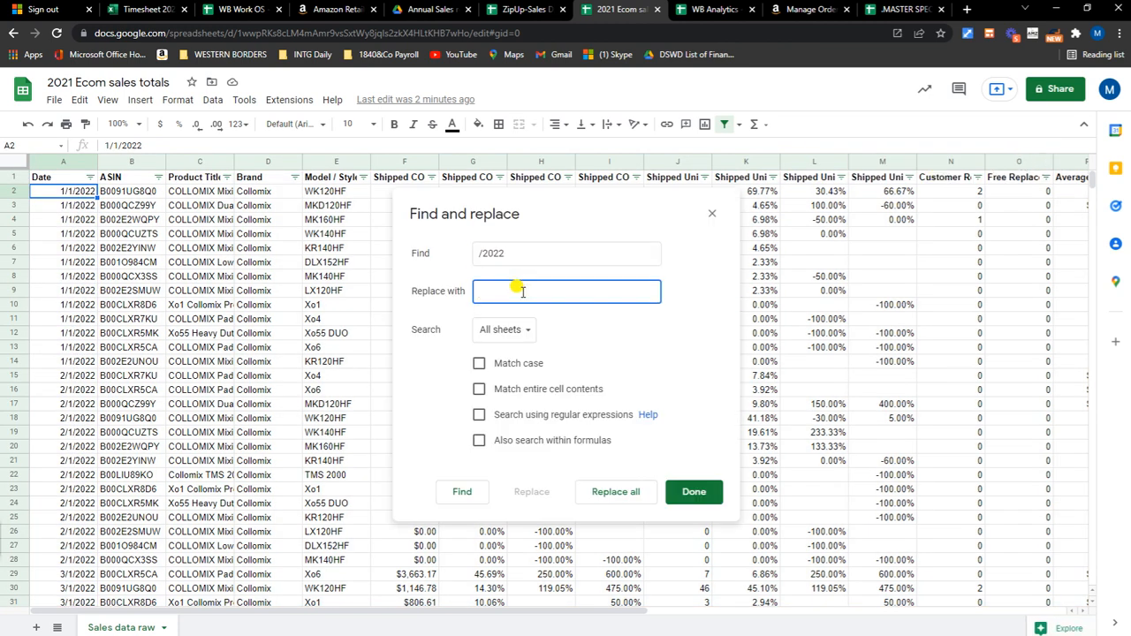
pyautogui.write('/')
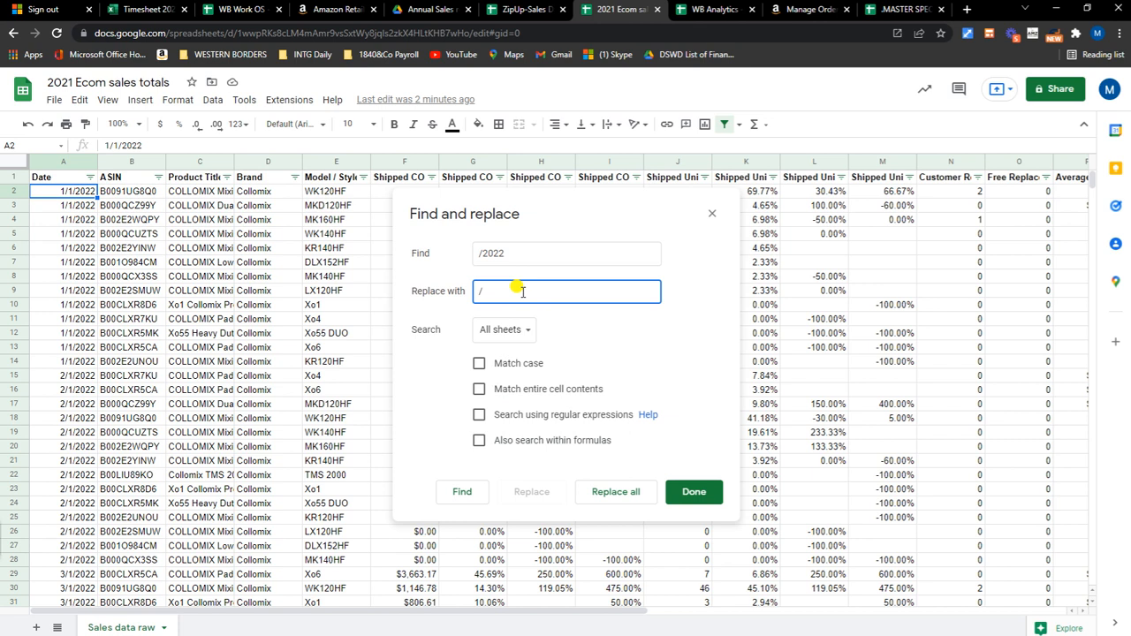
pyautogui.write('2021')
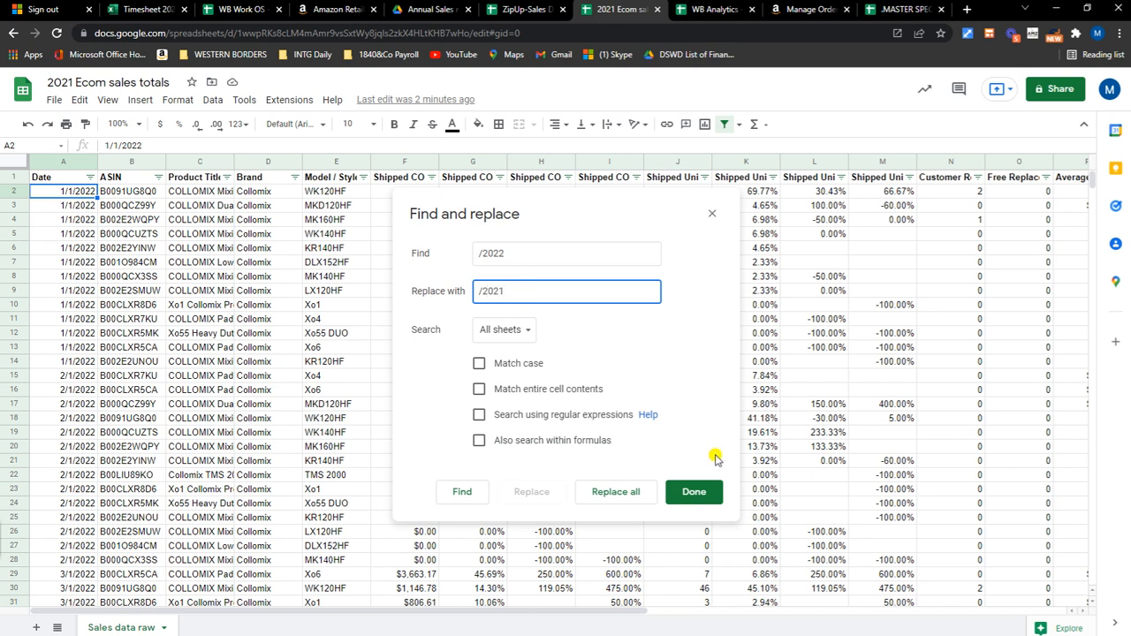
pyautogui.click(693, 491)
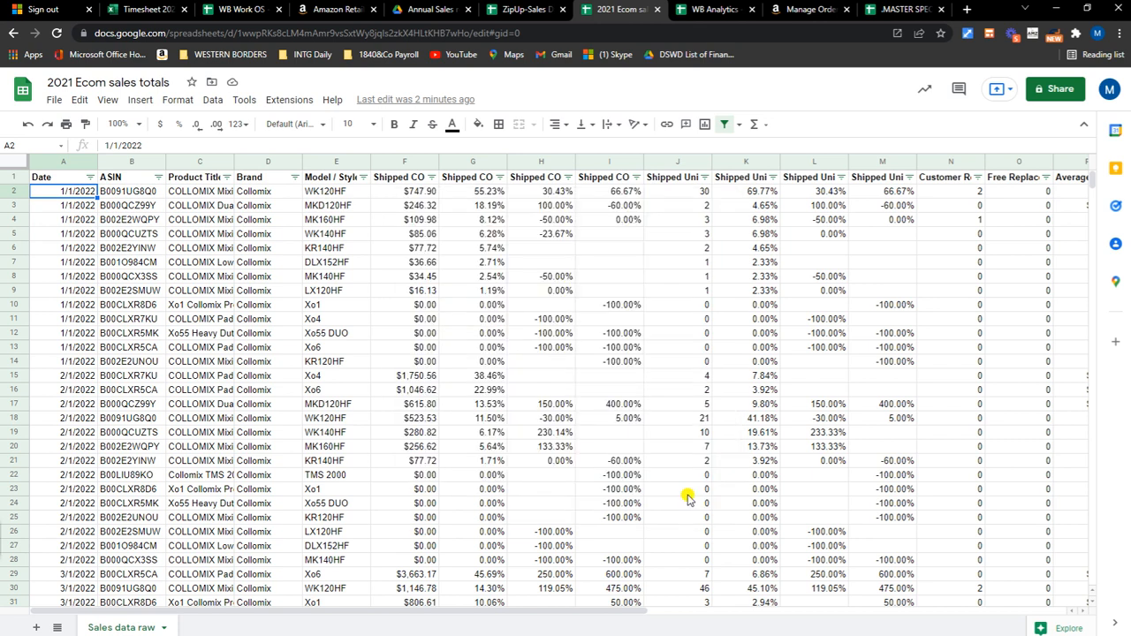
pyautogui.moveTo(658, 477)
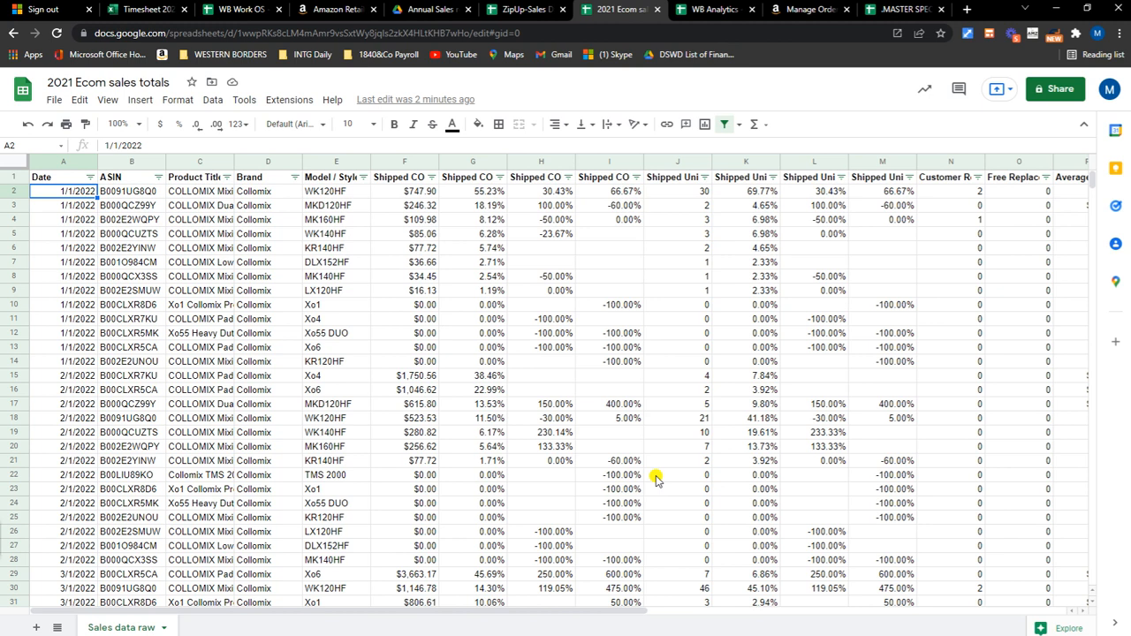
# Step: Replace all 11,273 occurrences of /2022 with /2021 across all sheets so dates read 2021
pyautogui.press('ctrl+f')
pyautogui.write('2022')
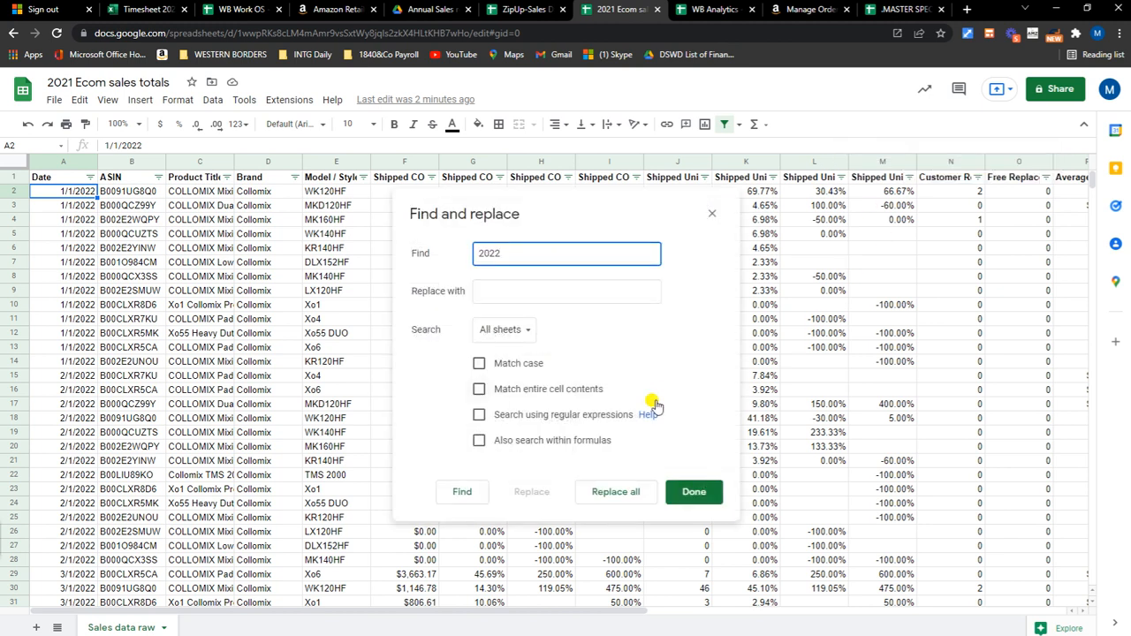
pyautogui.write('/')
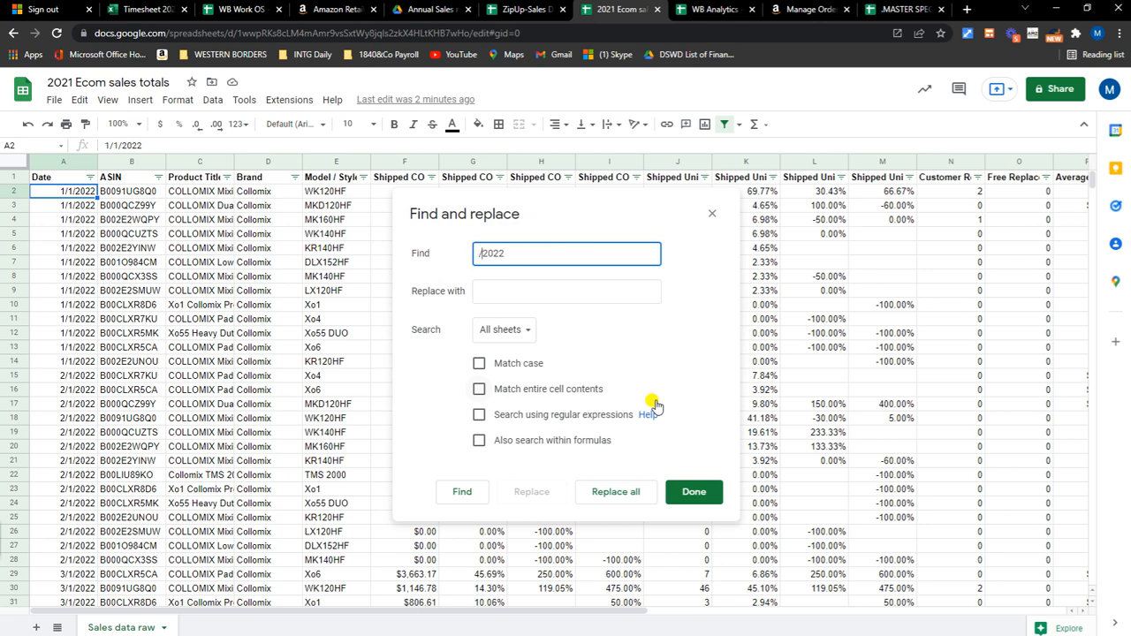
pyautogui.write('/2021')
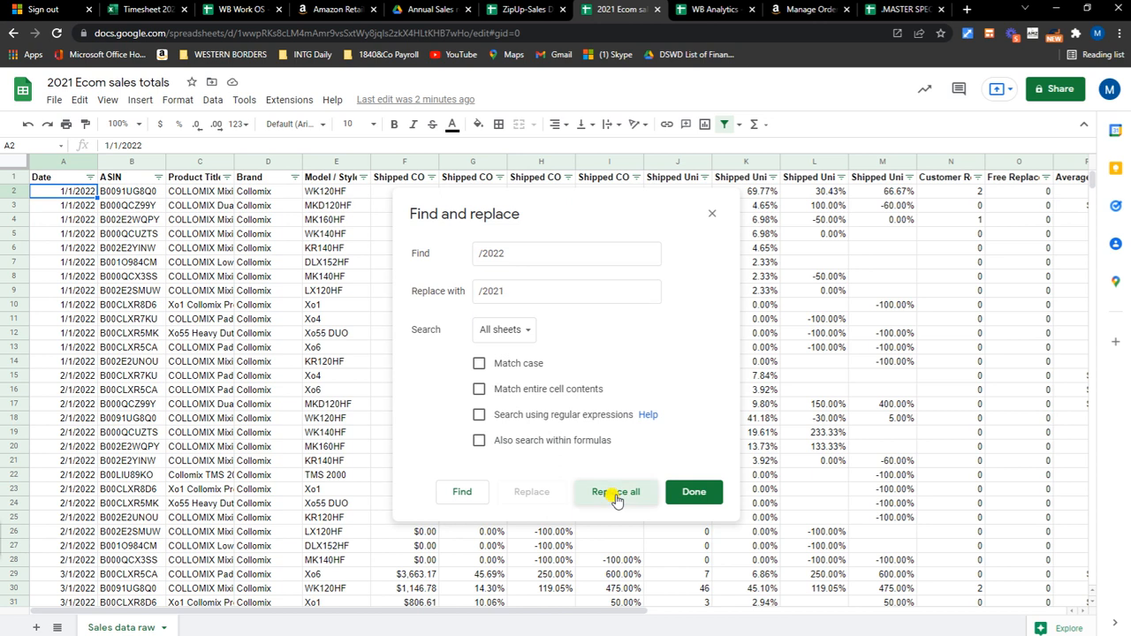
pyautogui.click(615, 491)
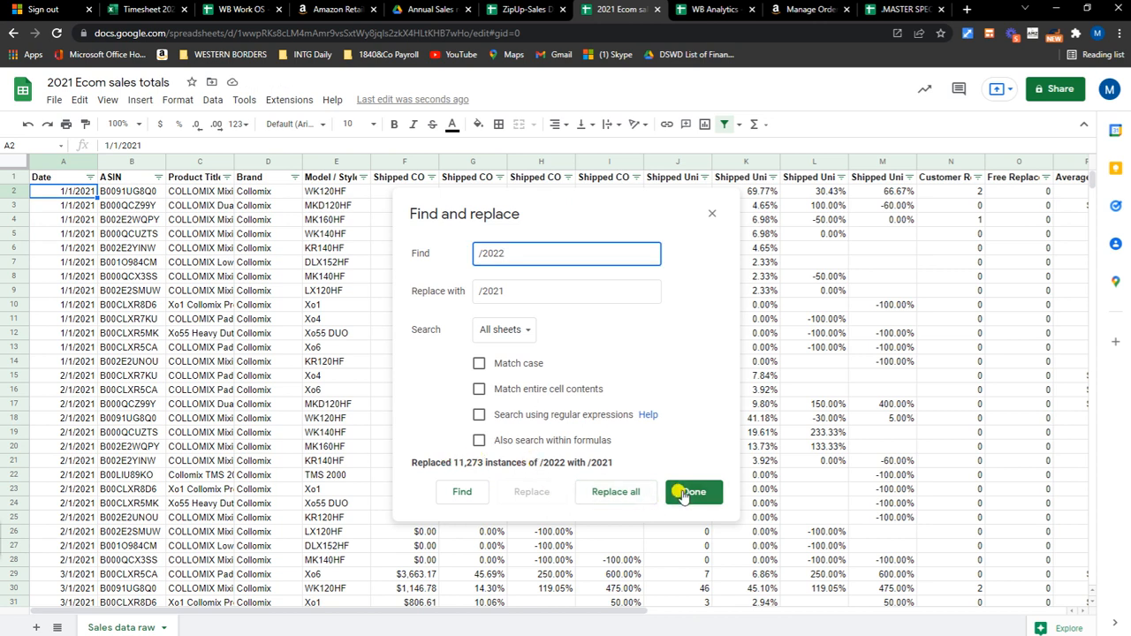
pyautogui.click(693, 491)
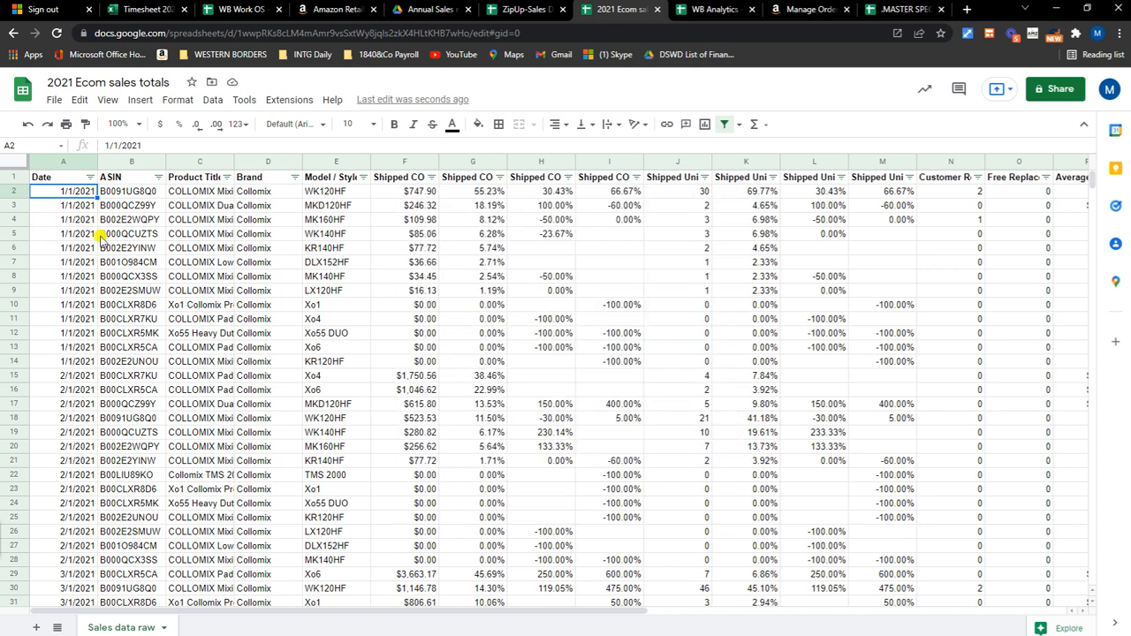
pyautogui.click(87, 176)
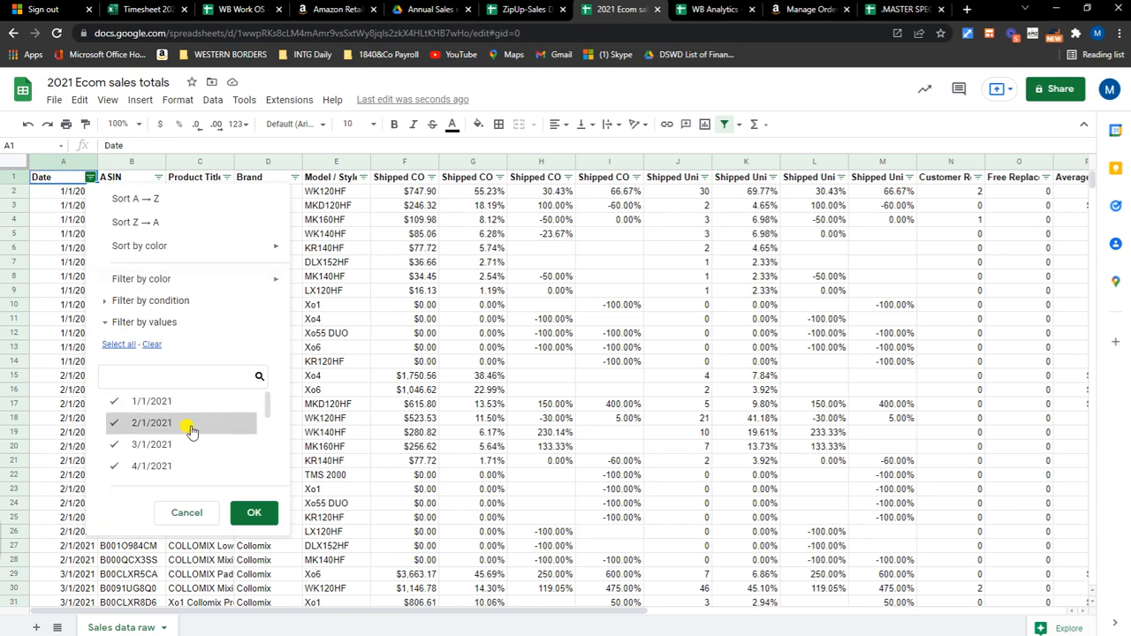
pyautogui.scroll(-3)
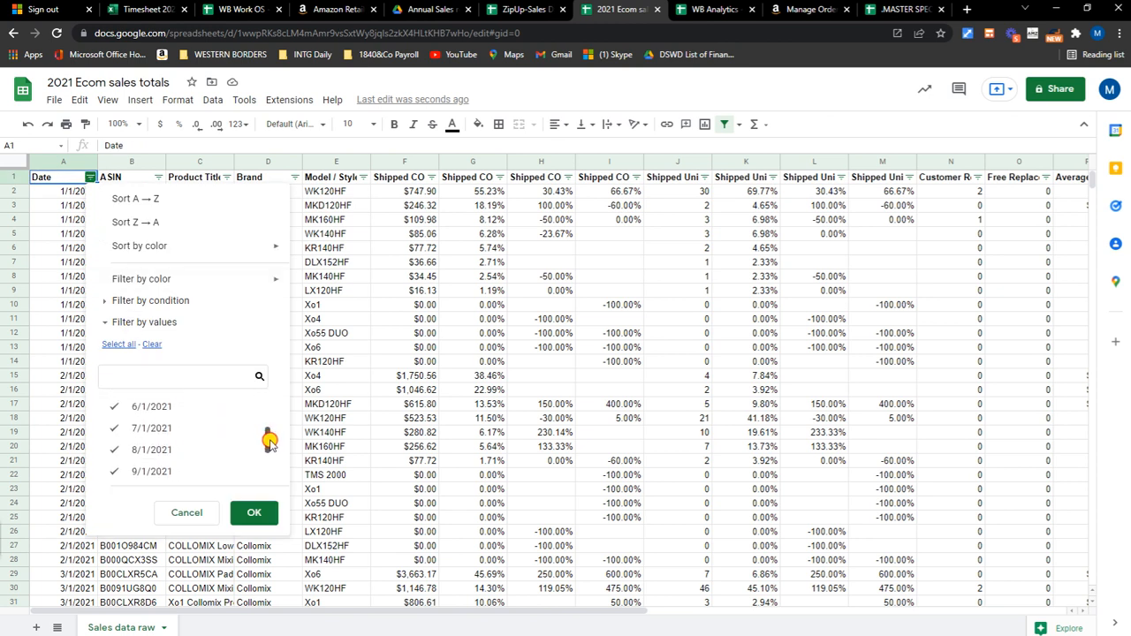
pyautogui.scroll(-3)
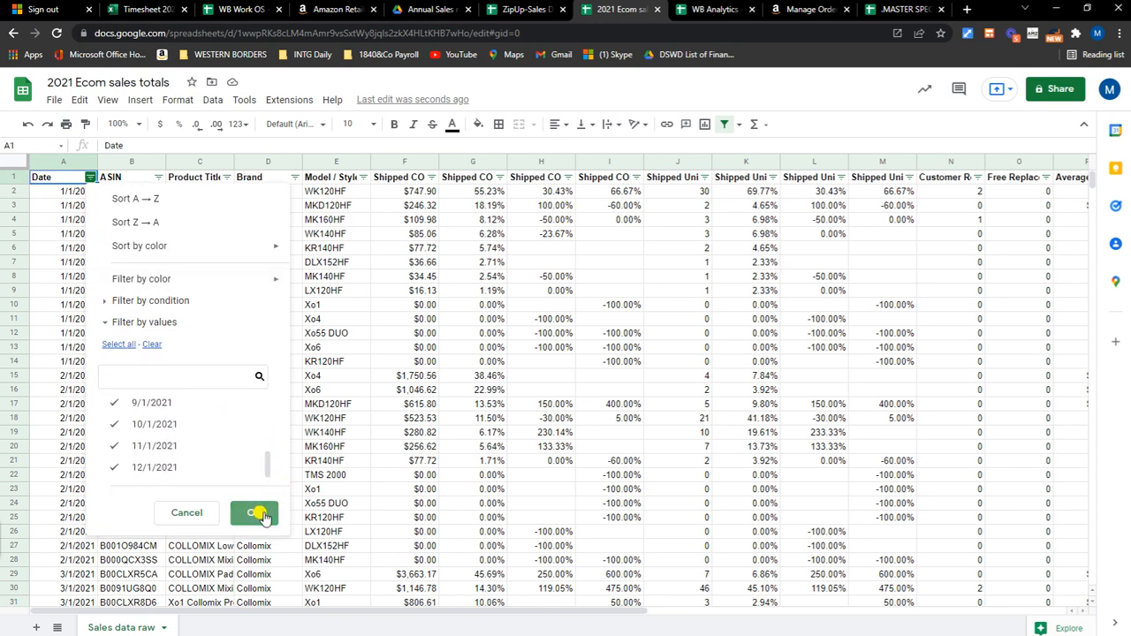
pyautogui.click(254, 513)
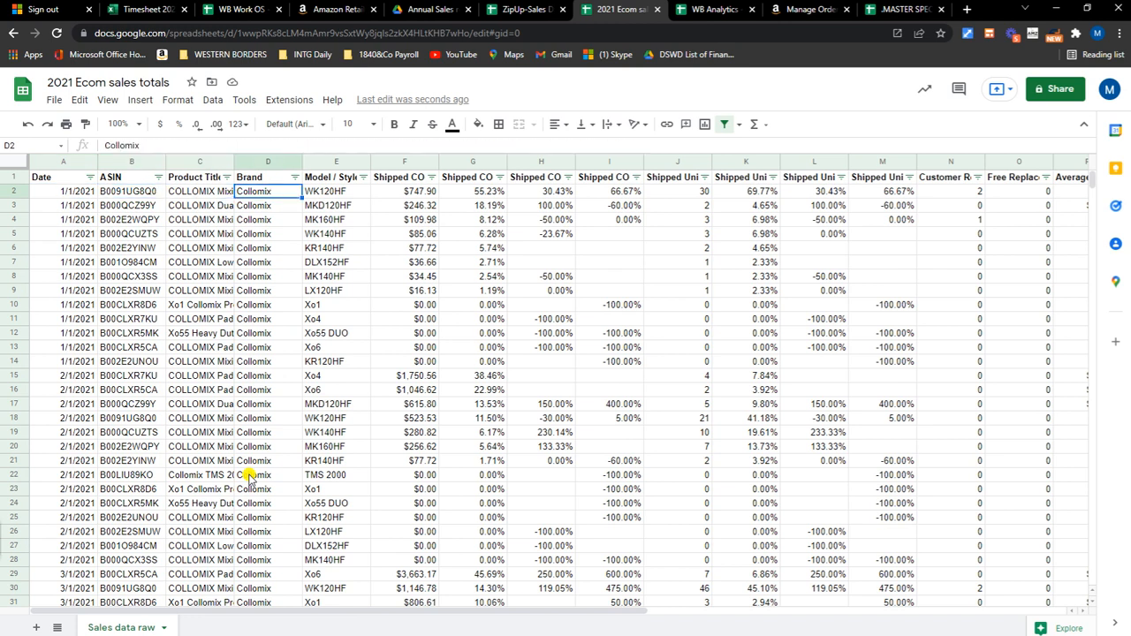
pyautogui.click(541, 248)
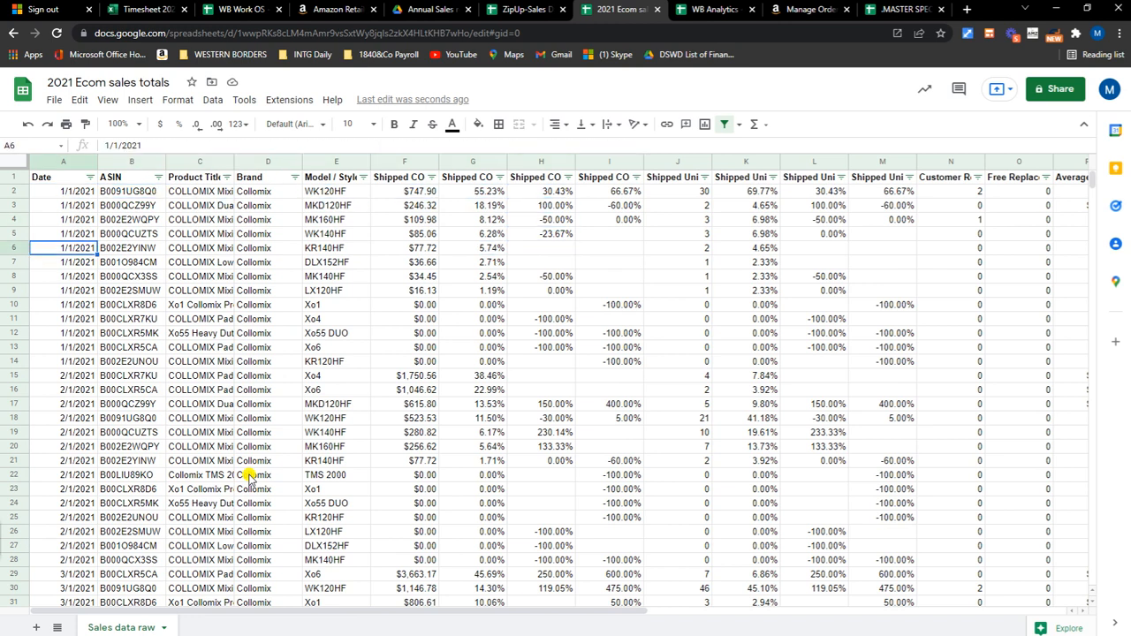
pyautogui.click(64, 176)
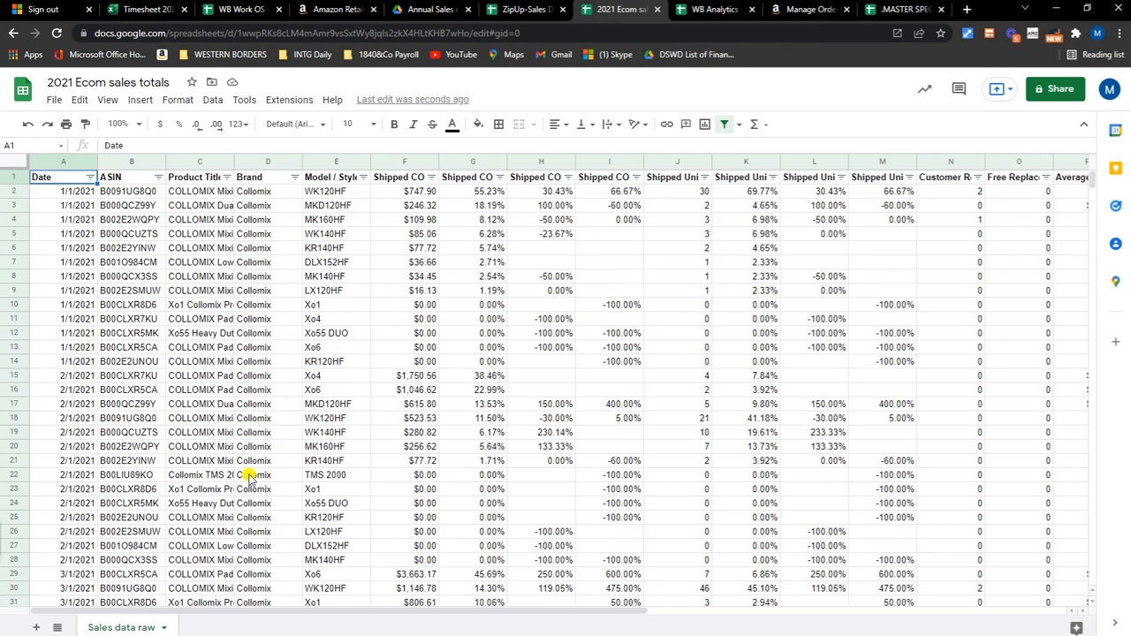